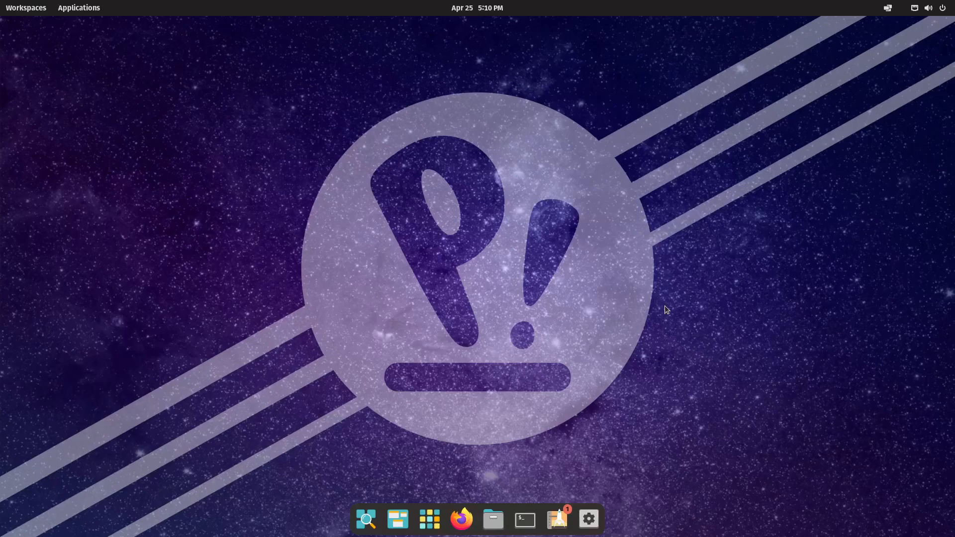
mouse_move(770, 326)
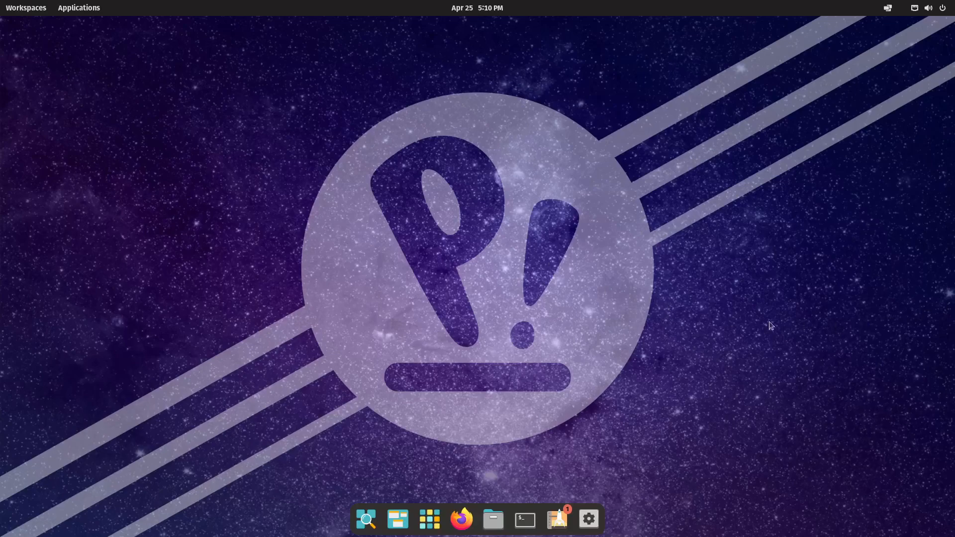
mouse_move(606, 293)
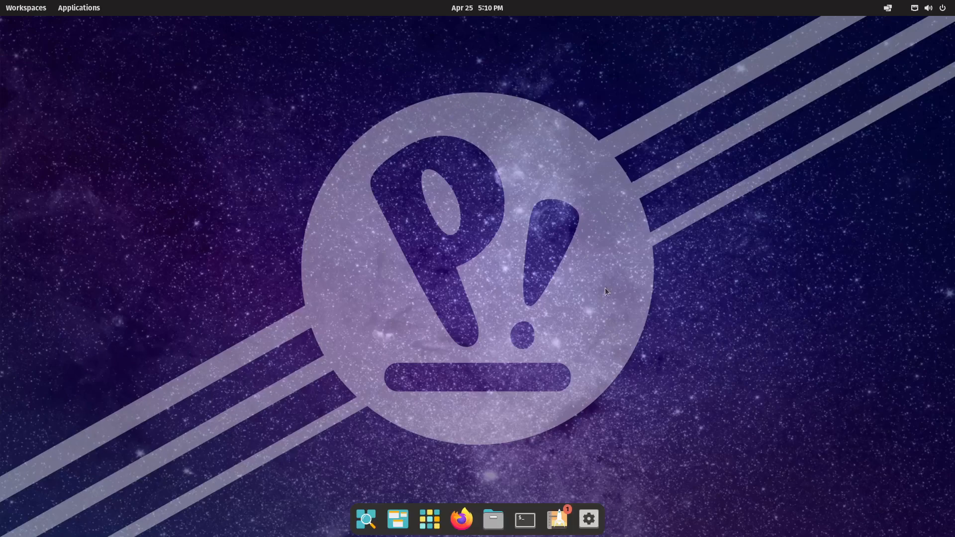
mouse_move(733, 322)
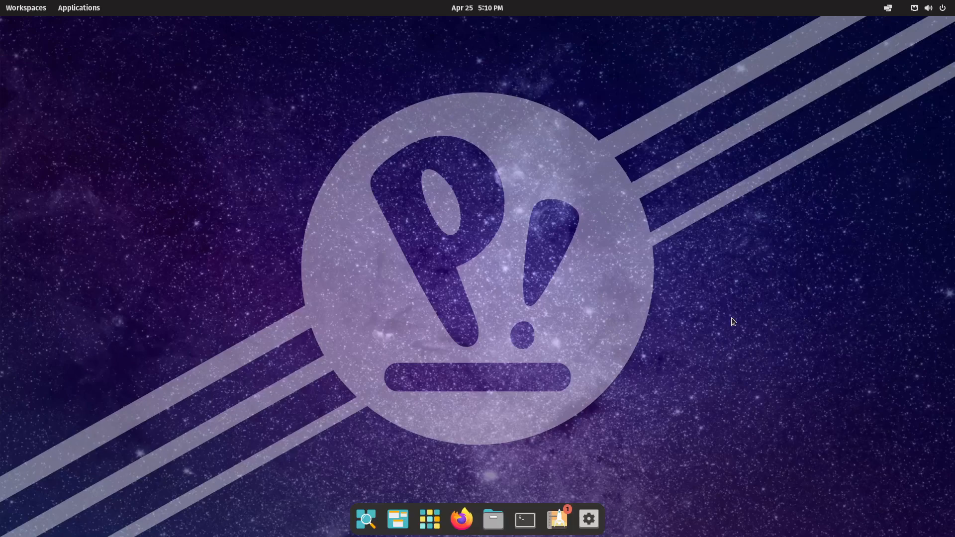
mouse_move(551, 262)
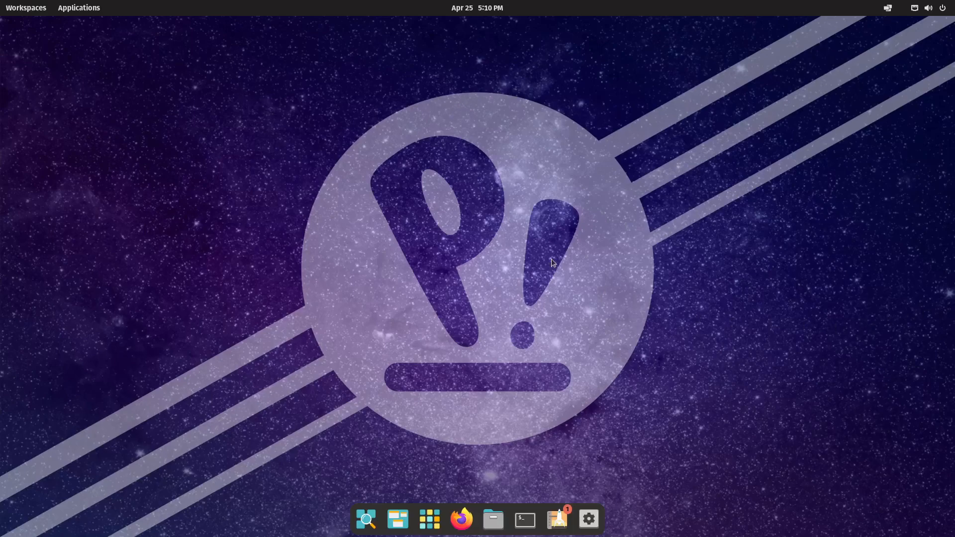
mouse_move(606, 293)
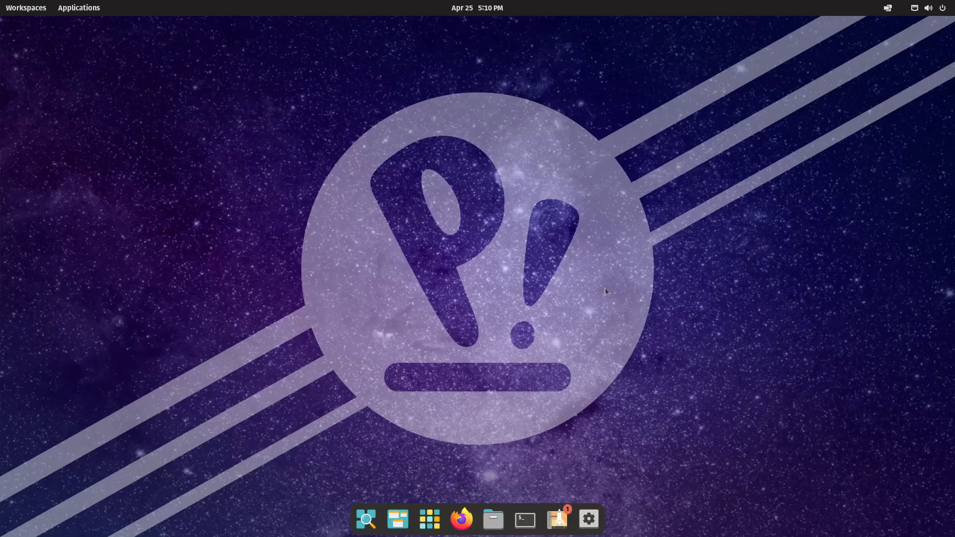
mouse_move(407, 387)
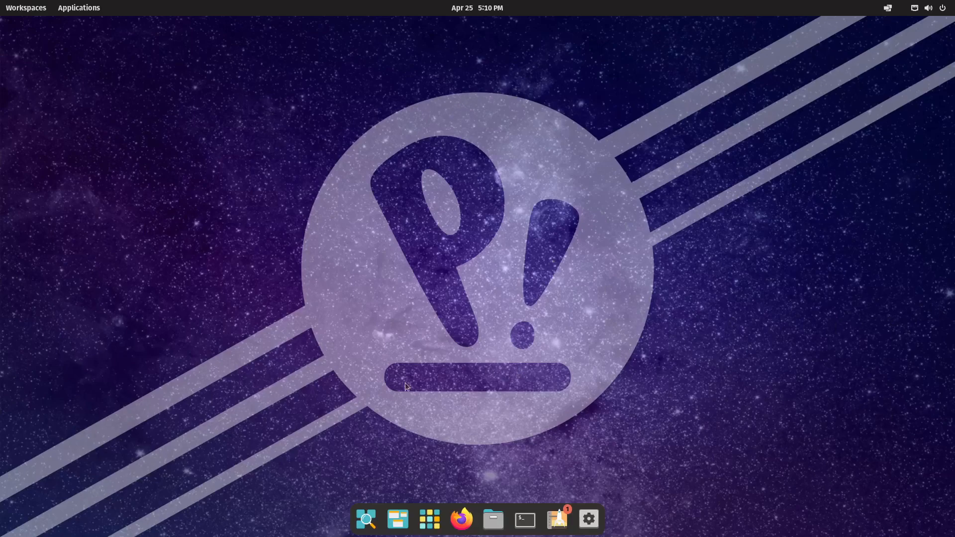
mouse_move(952, 306)
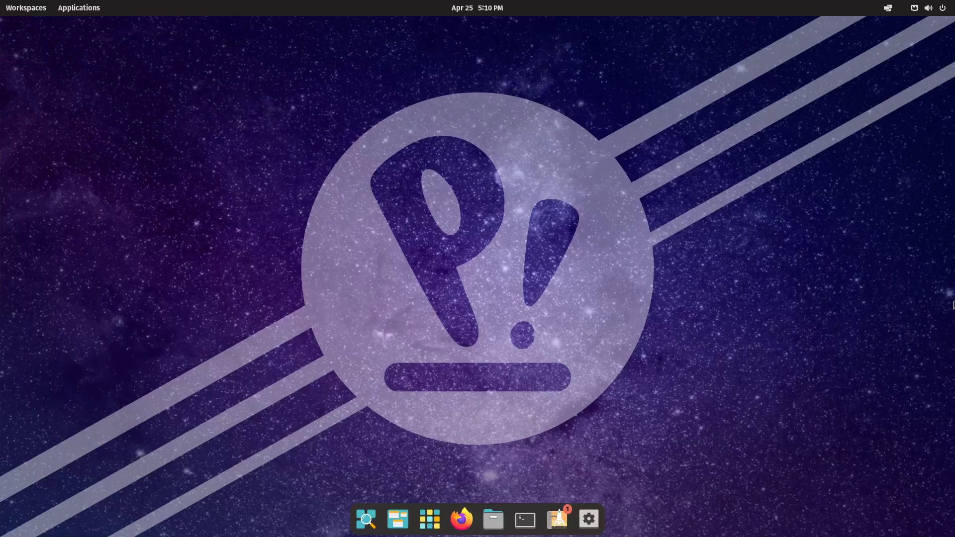
Step: Toggle the Appearance theme to Light and back to Dark, then open Home in Files
click(587, 519)
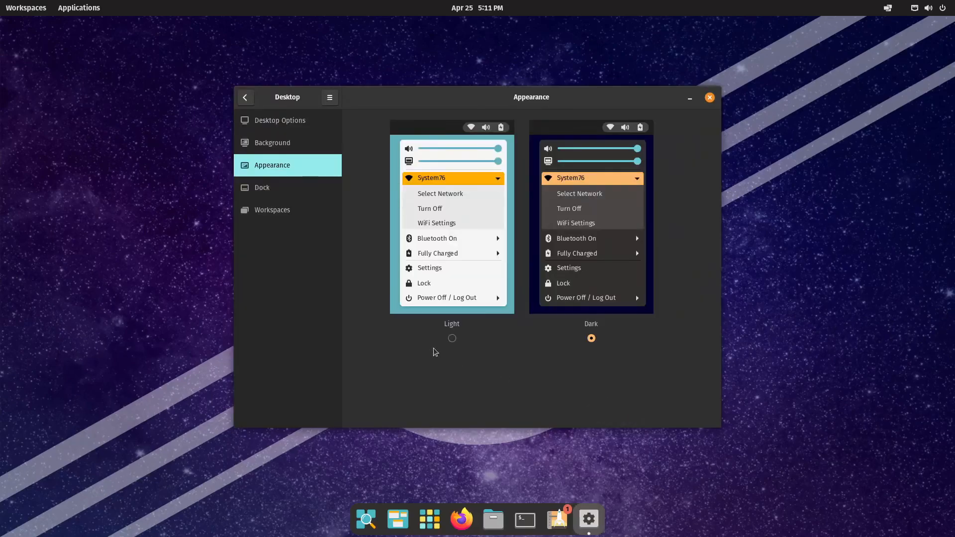
mouse_move(453, 339)
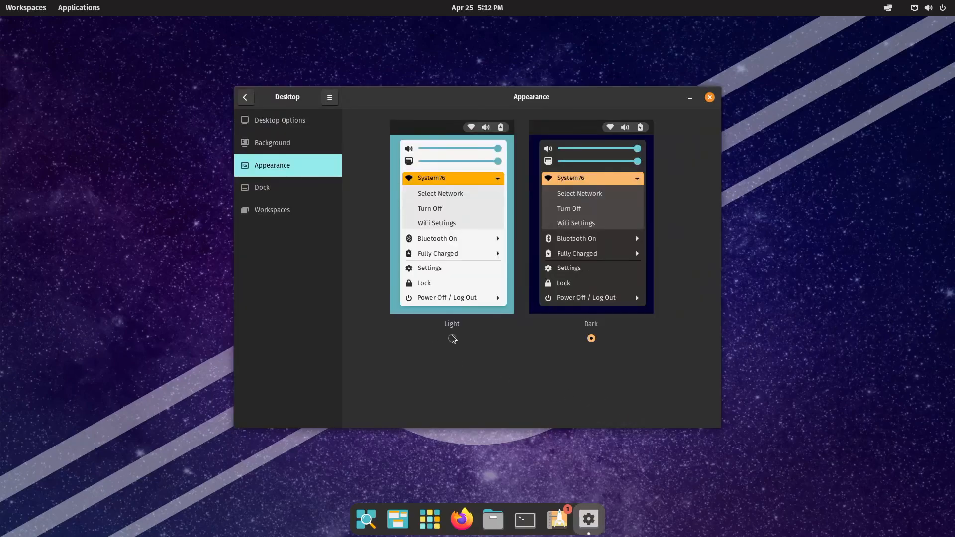
click(451, 339)
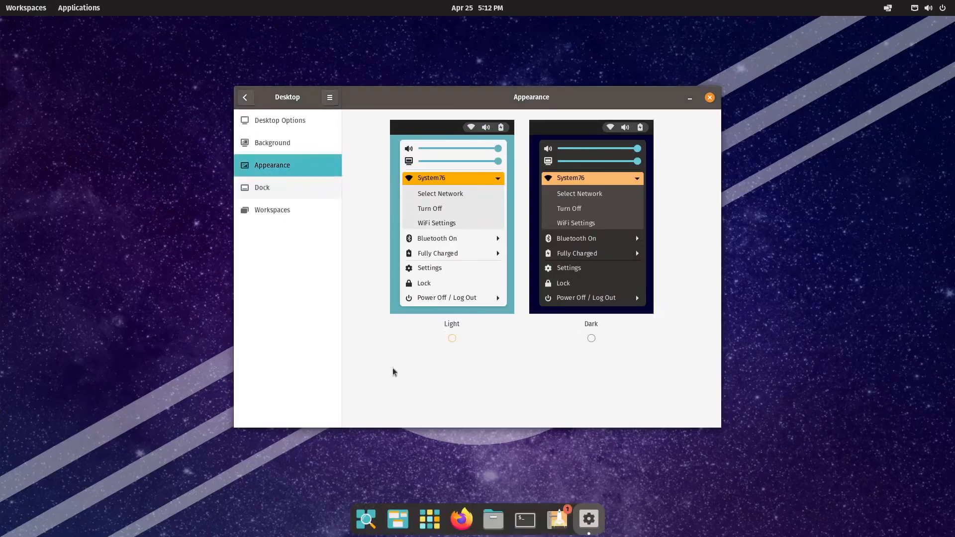
click(451, 338)
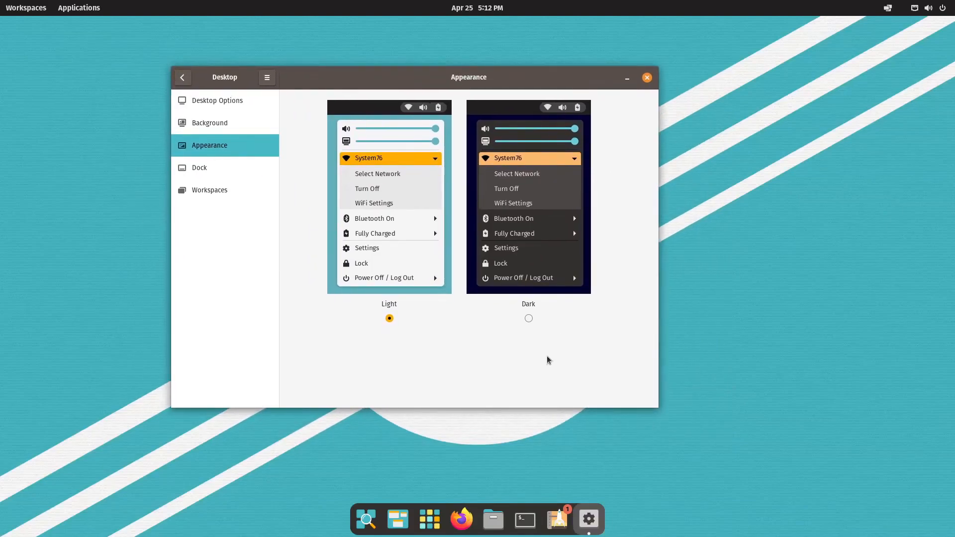
mouse_move(493, 356)
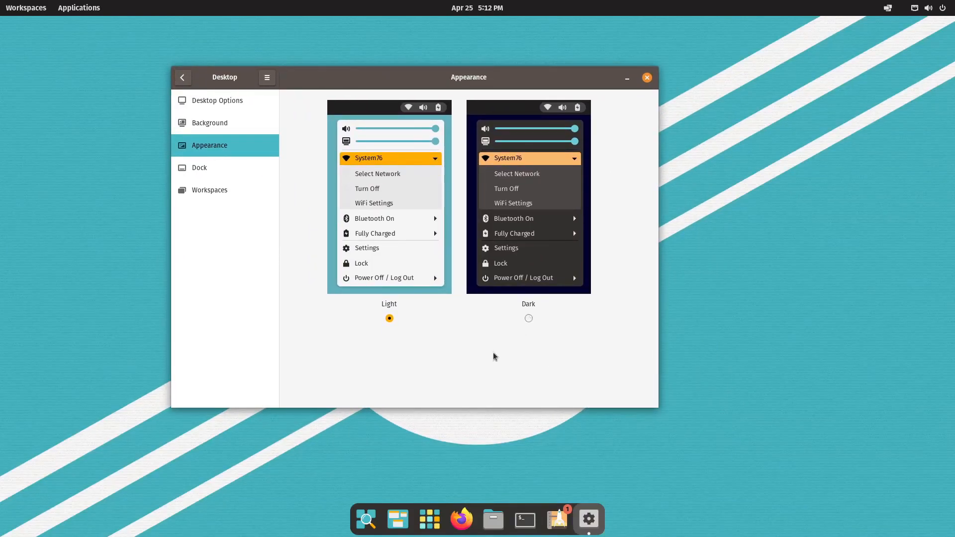
click(529, 318)
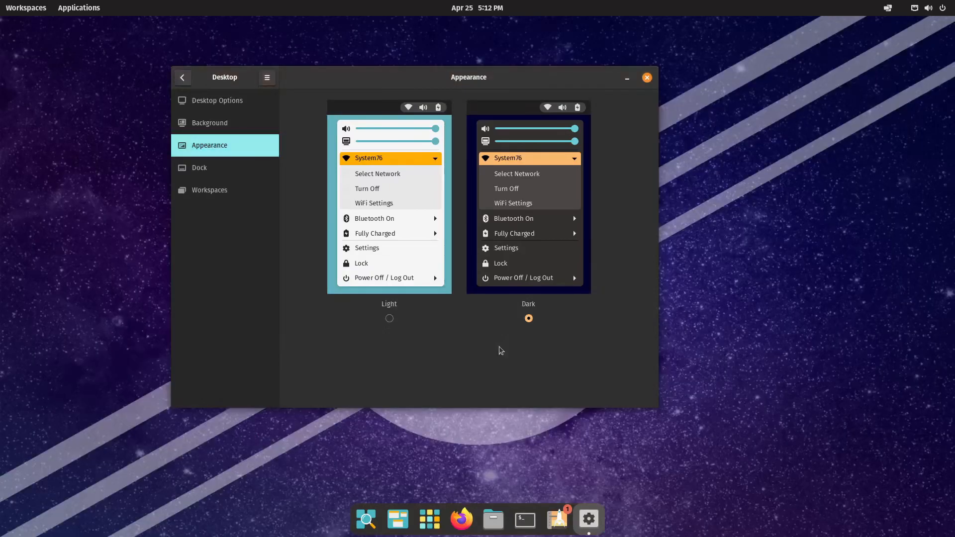
click(492, 519)
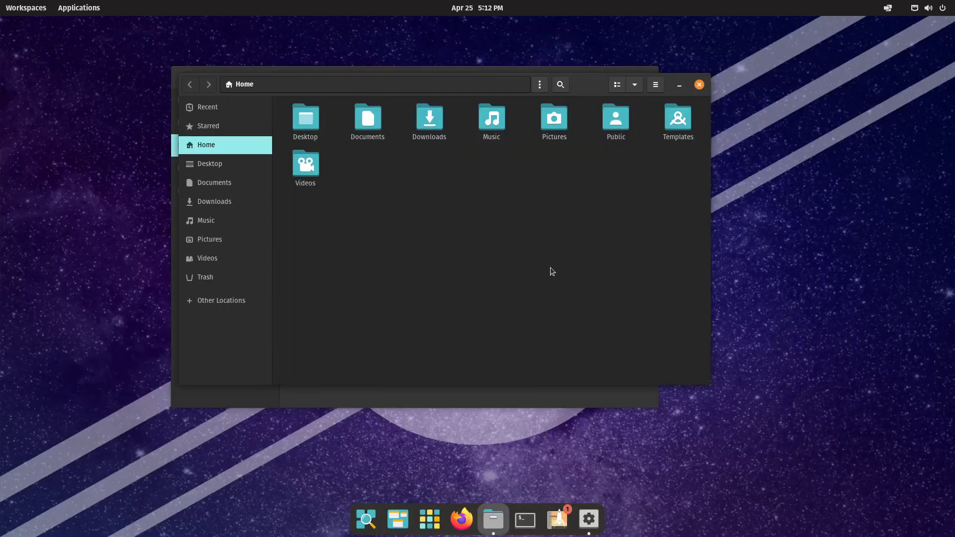
mouse_move(507, 257)
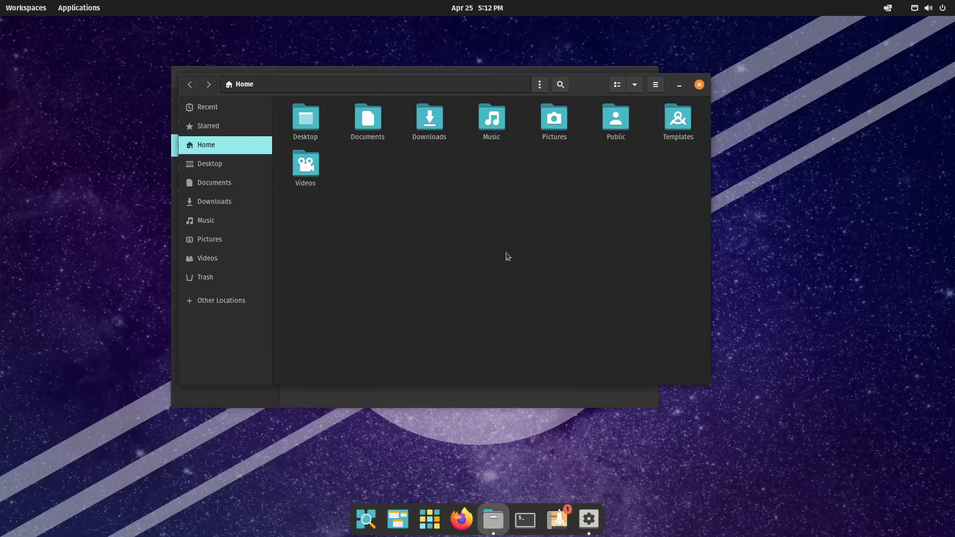
mouse_move(487, 260)
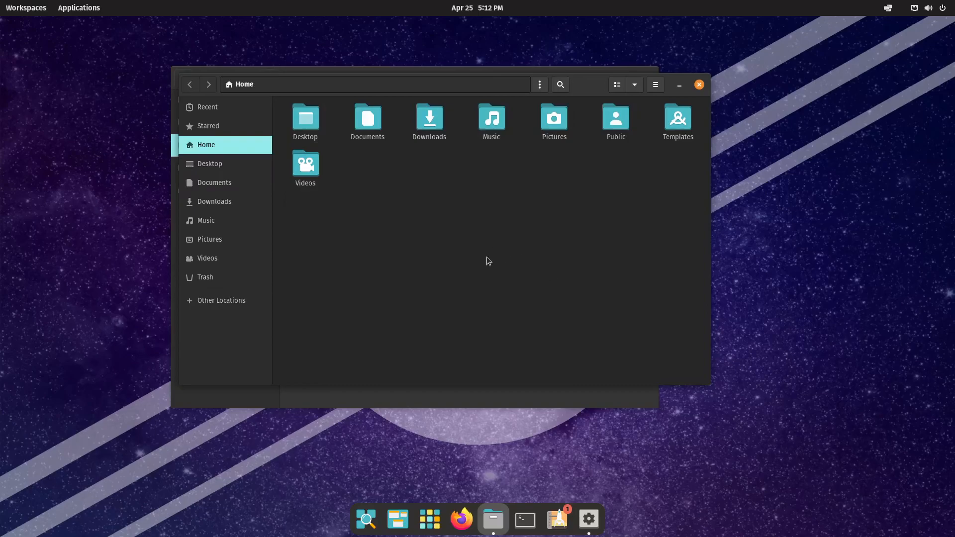
Step: Close the Files window and show the Background wallpaper gallery
click(588, 519)
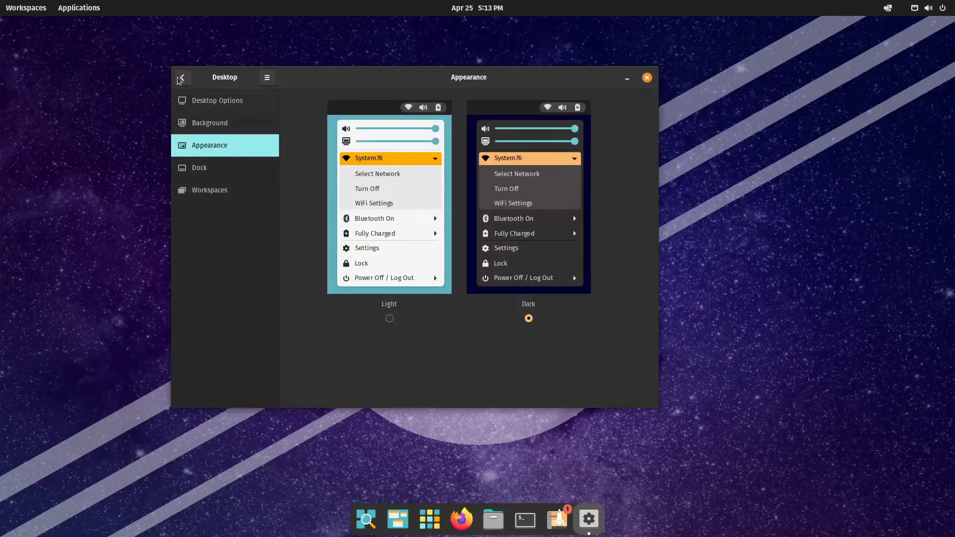
click(181, 78)
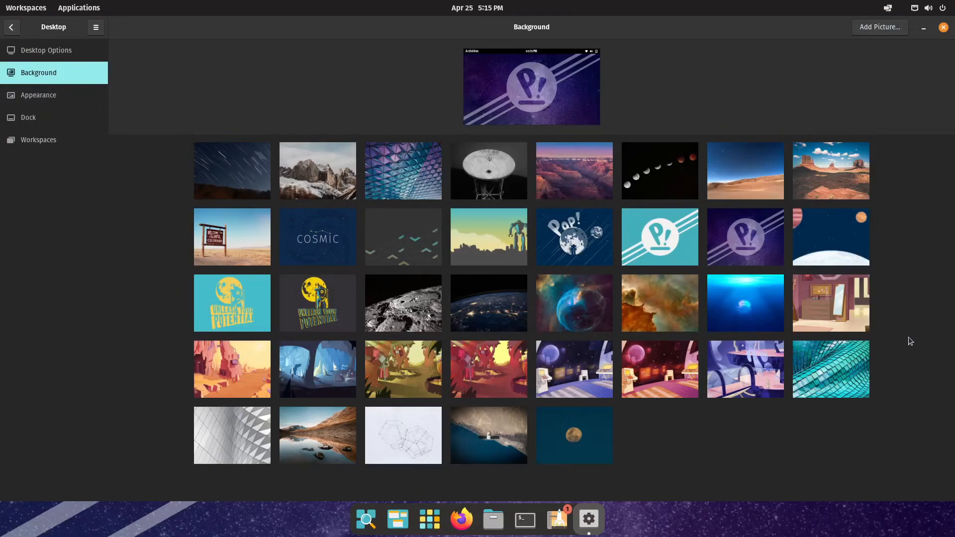
mouse_move(334, 245)
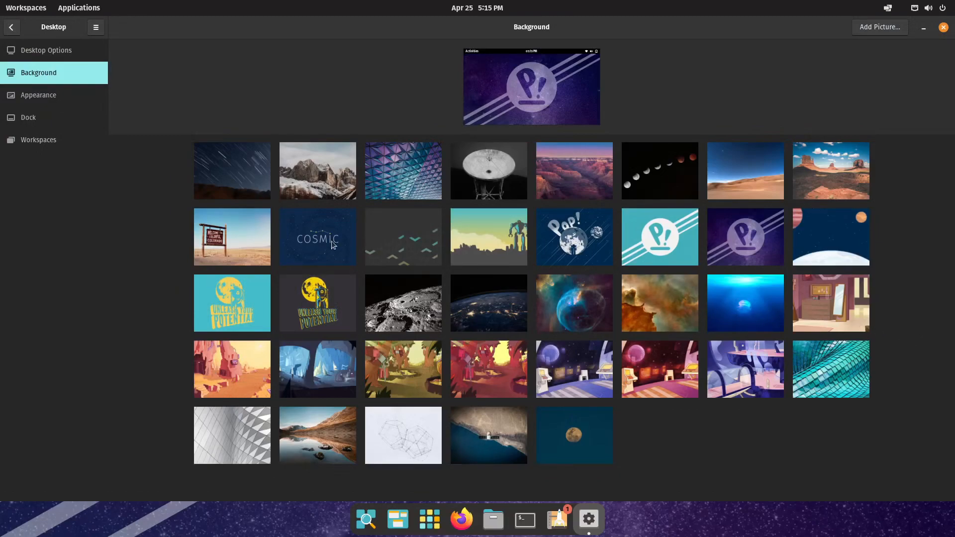
mouse_move(876, 401)
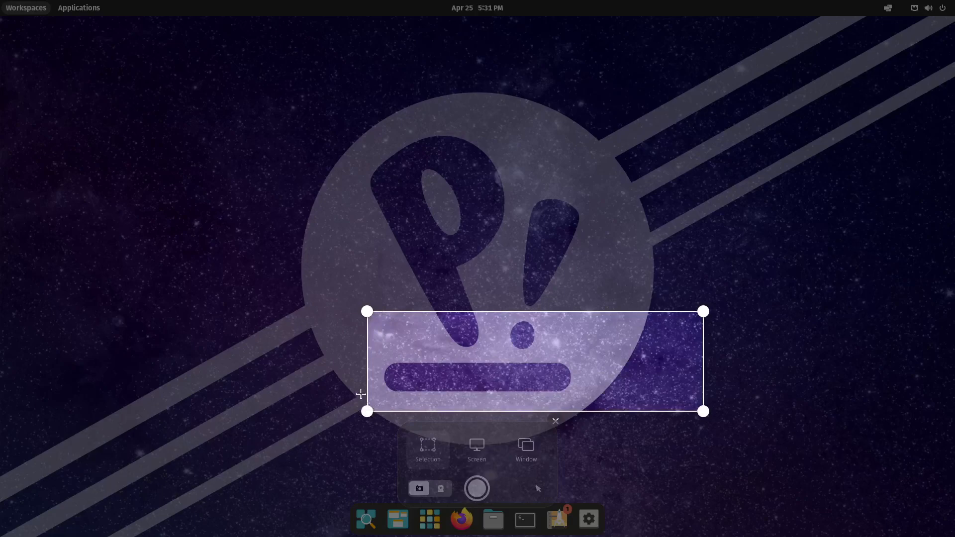
mouse_move(368, 311)
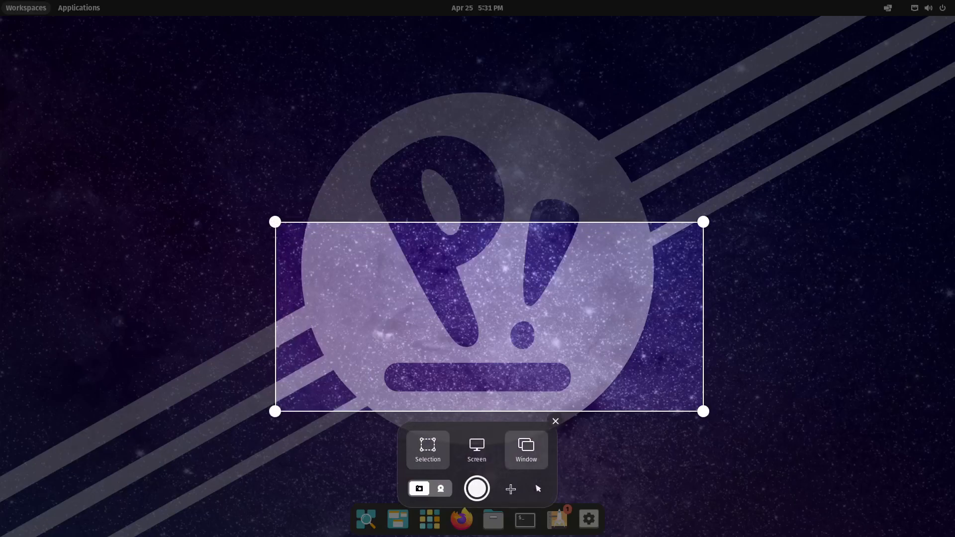
mouse_move(478, 192)
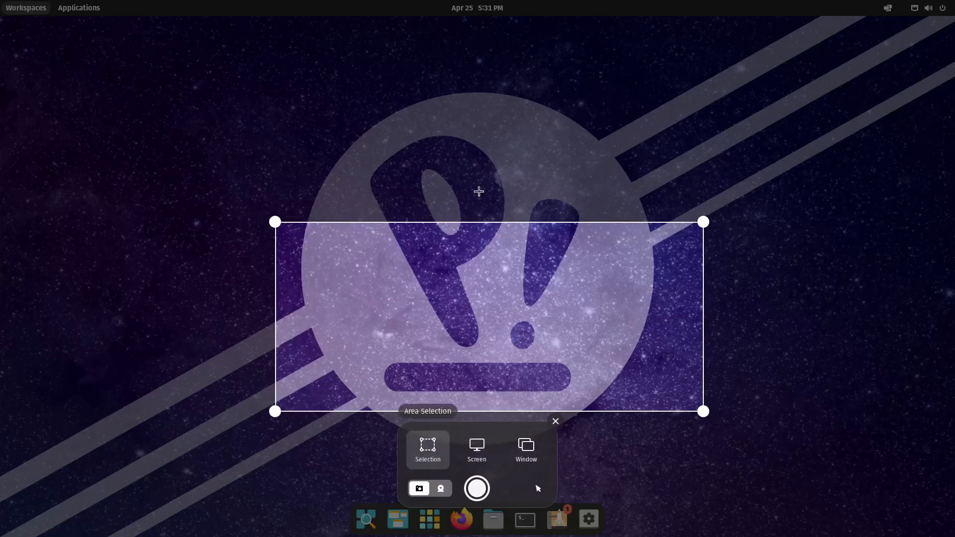
Step: Change the screenshot mode from Selection to Screen and capture the full screen
click(477, 450)
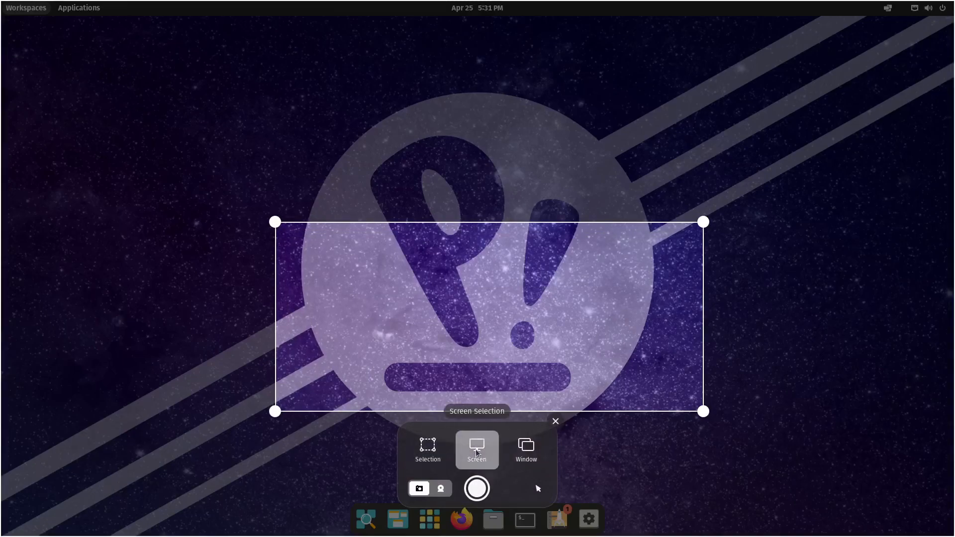
click(525, 450)
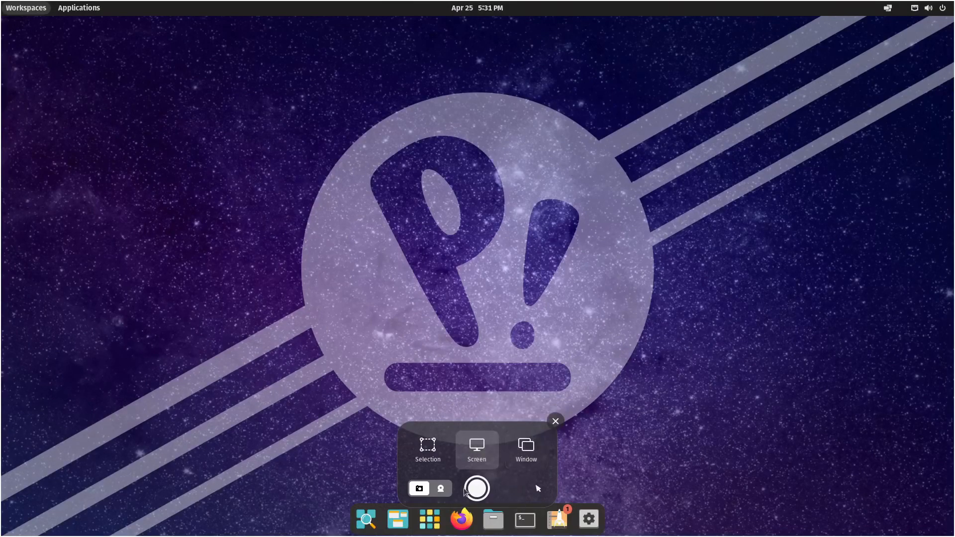
click(440, 489)
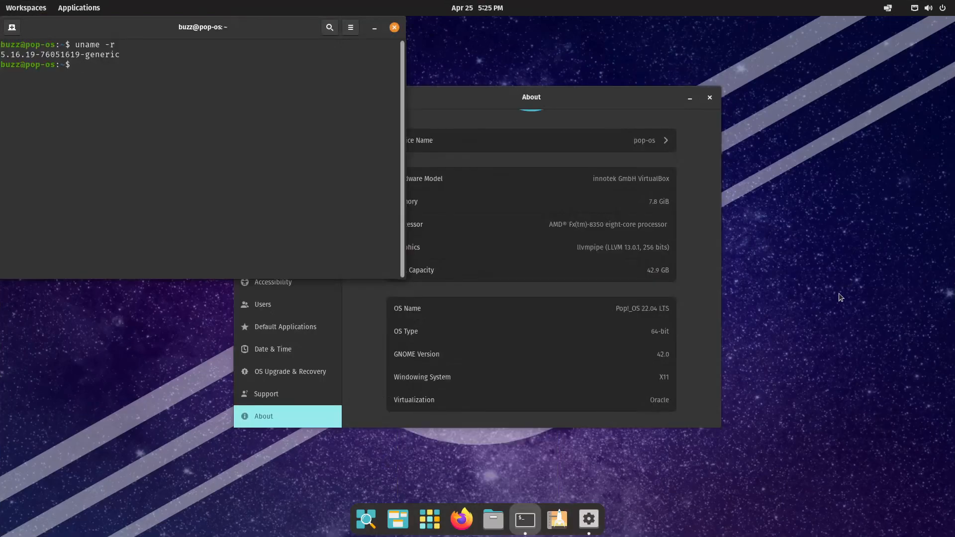
mouse_move(307, 208)
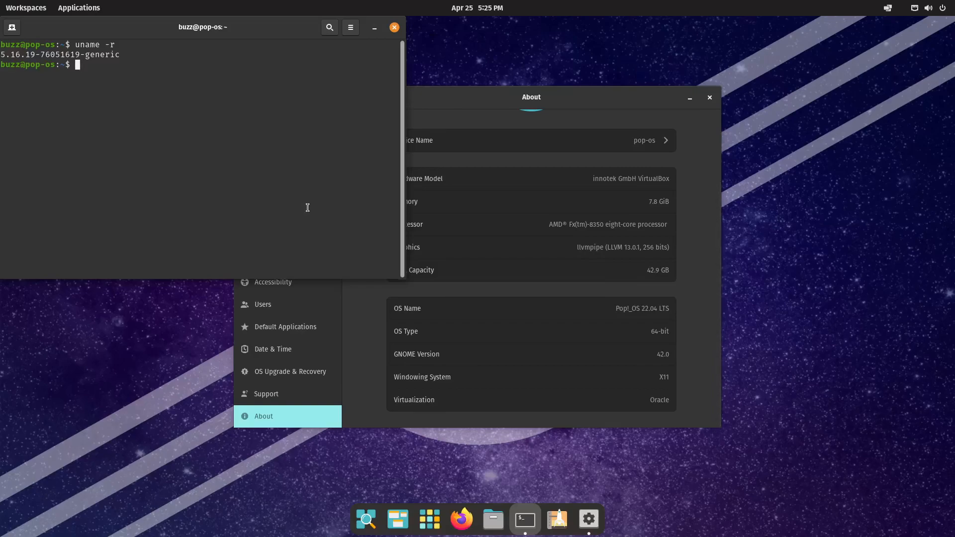
mouse_move(907, 294)
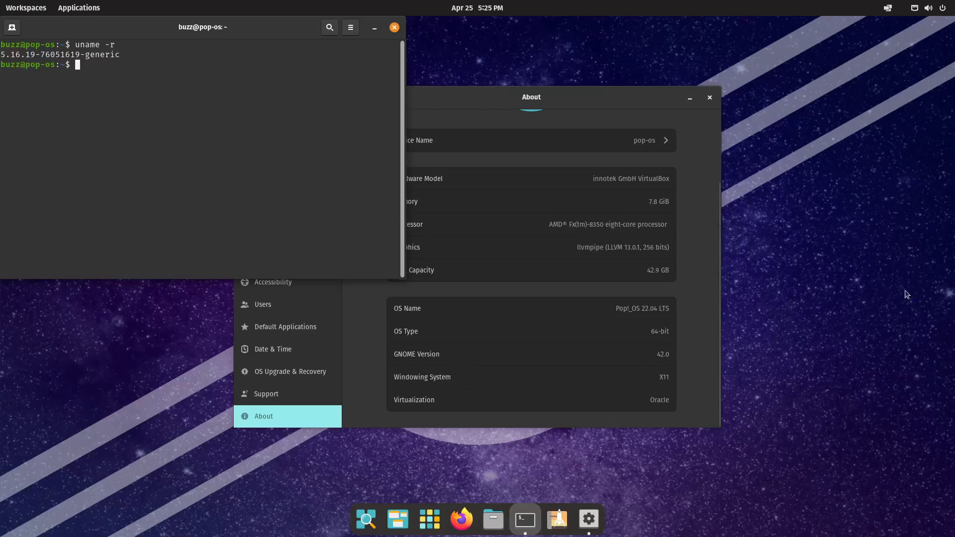
mouse_move(948, 296)
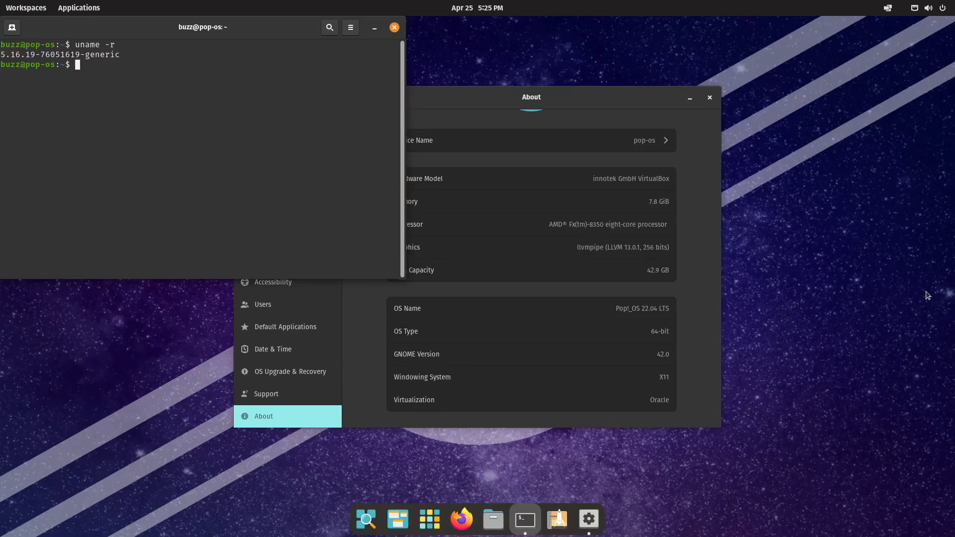
mouse_move(947, 297)
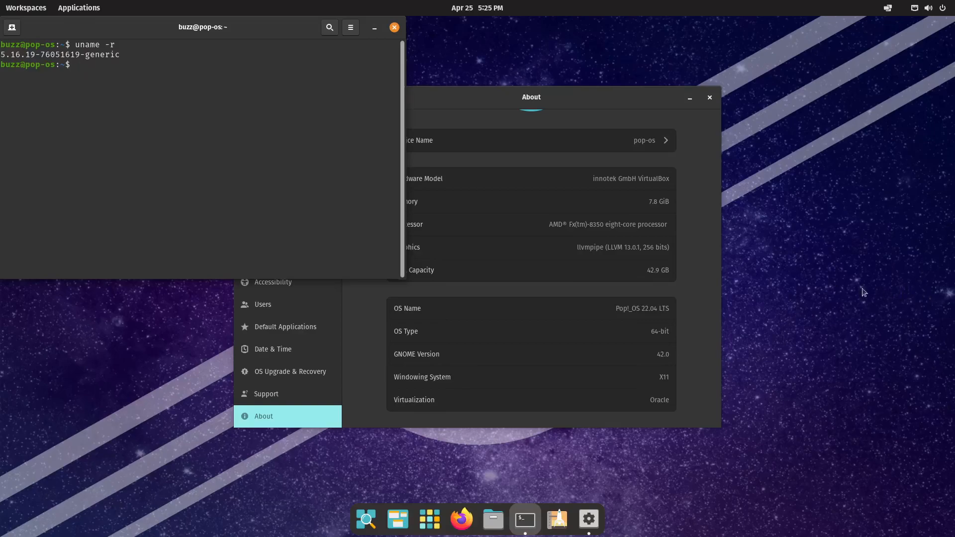
mouse_move(948, 297)
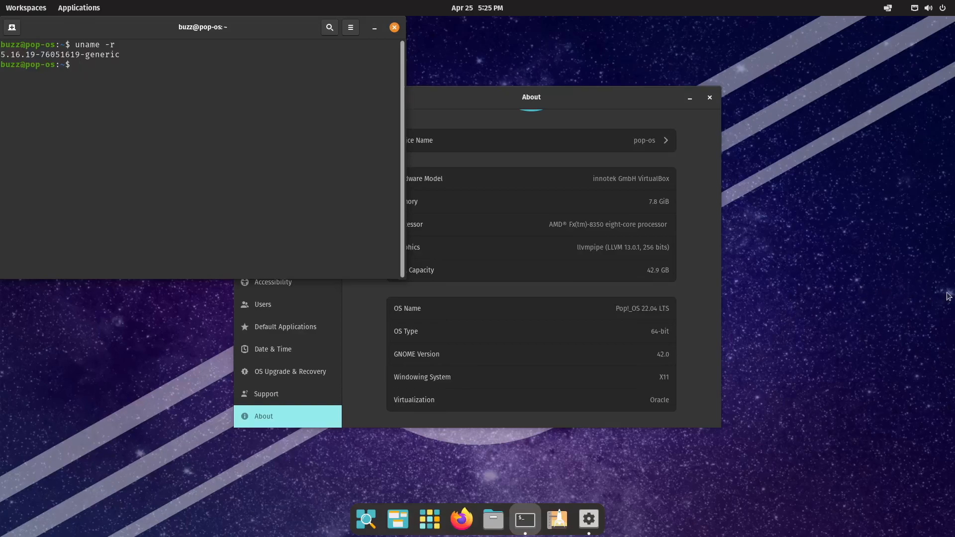
mouse_move(864, 293)
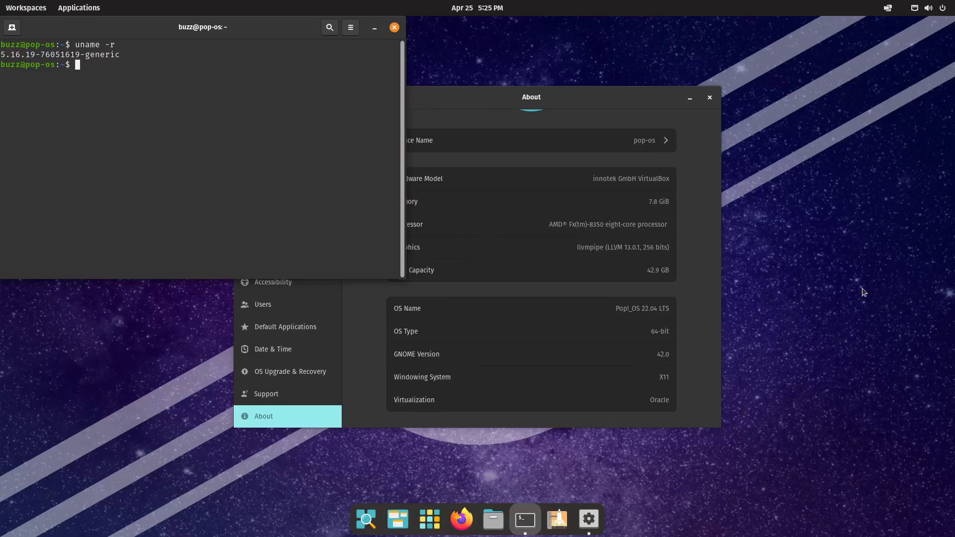
mouse_move(886, 293)
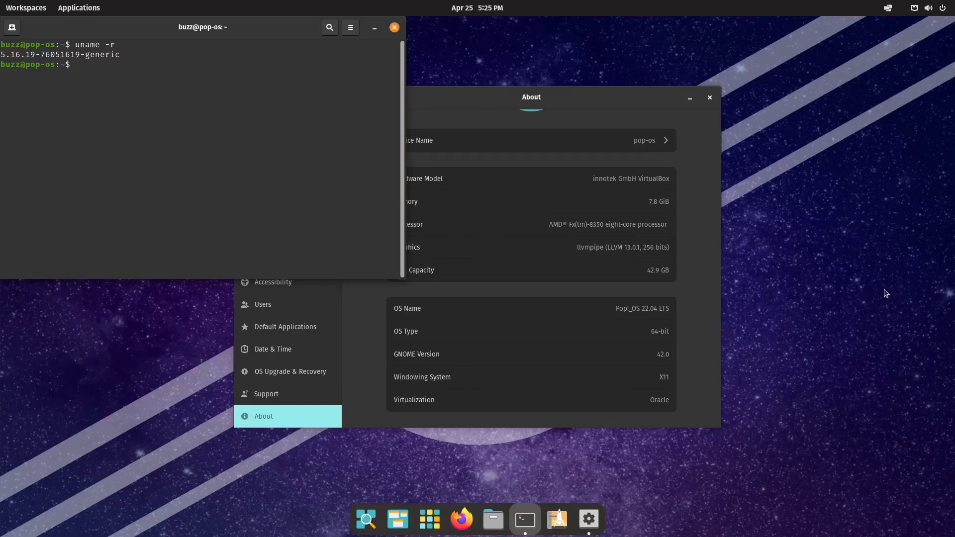
mouse_move(863, 293)
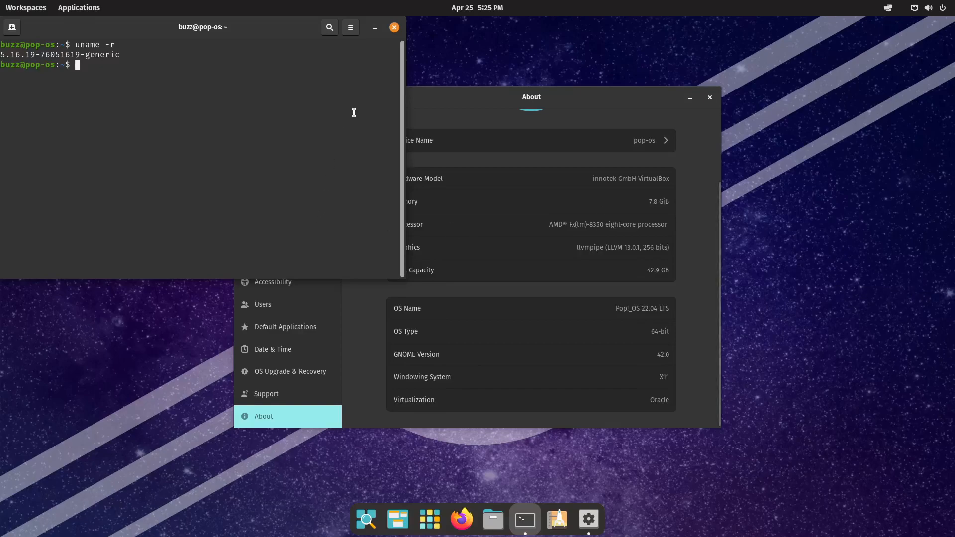
Step: Close the Terminal and show the OS Upgrade & Recovery page in Settings
click(394, 27)
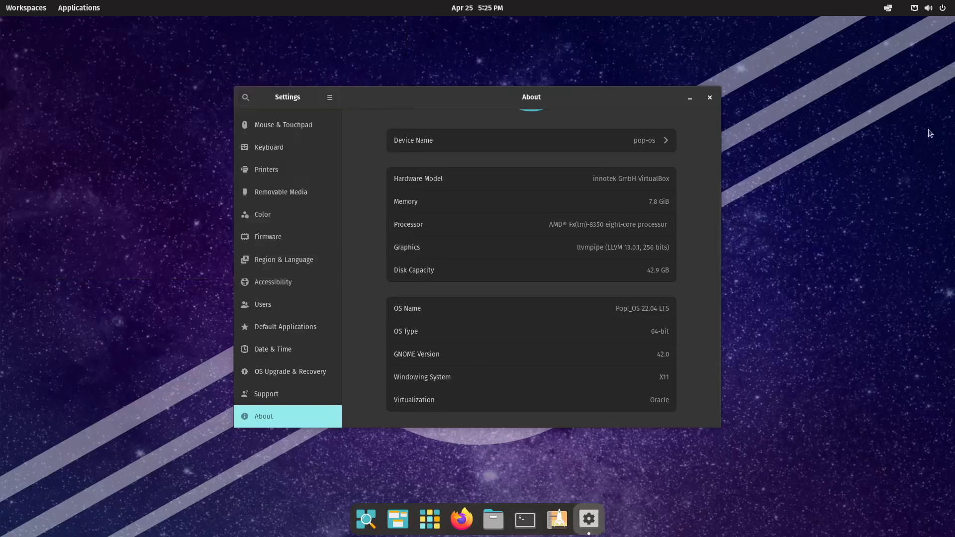
click(290, 371)
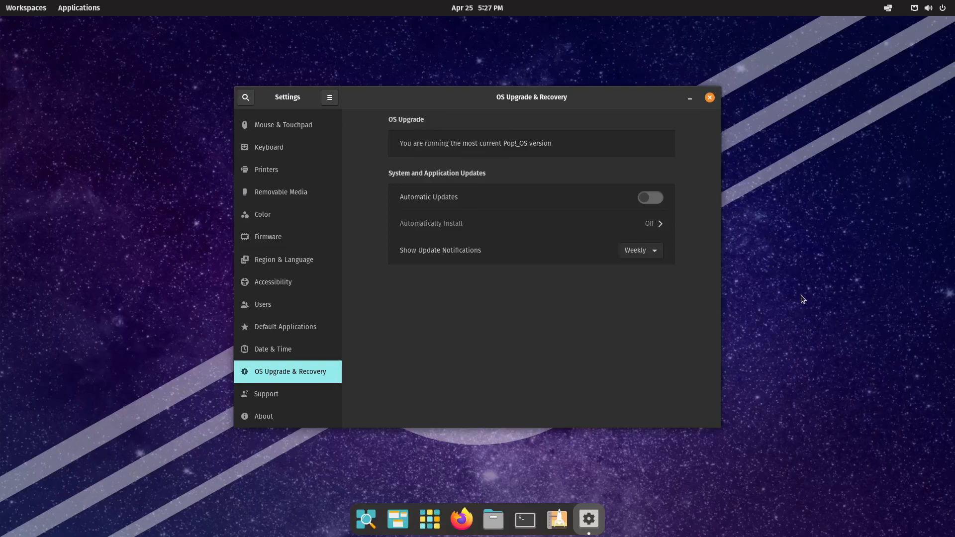
mouse_move(791, 301)
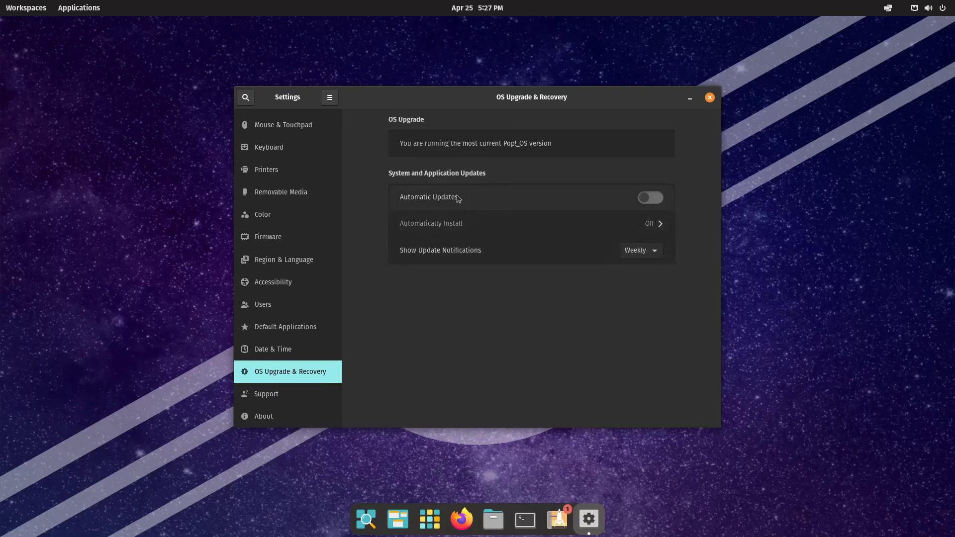
mouse_move(456, 253)
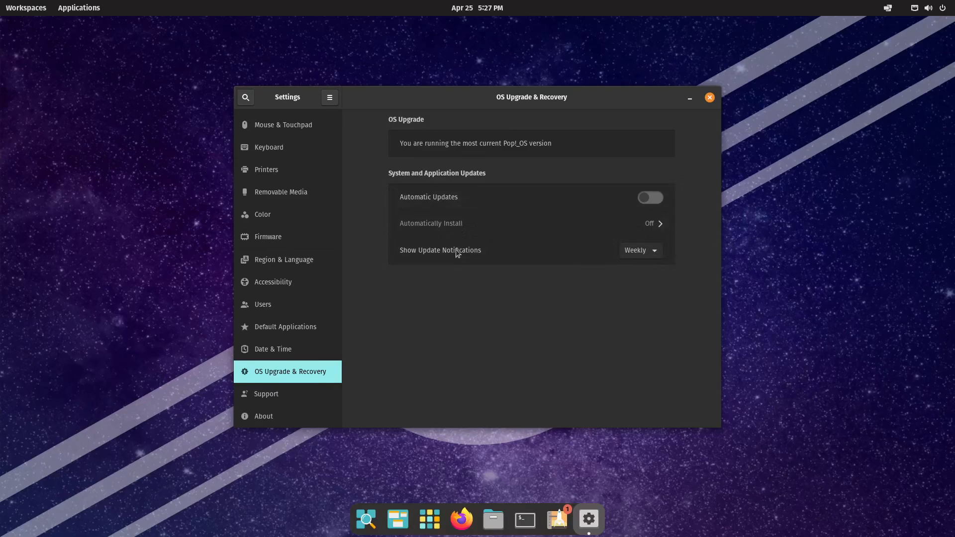
Step: Leave update notifications at Weekly and switch Automatic Updates on
click(640, 250)
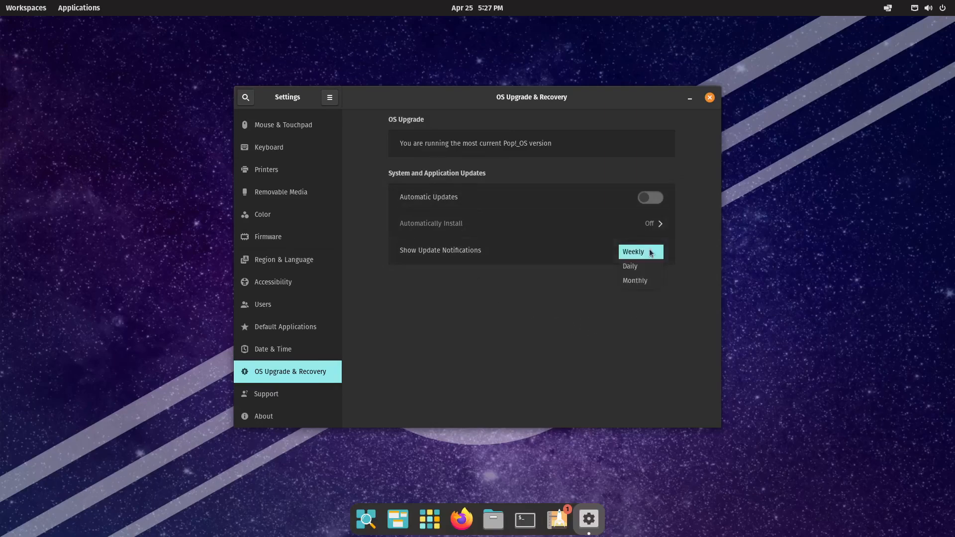
mouse_move(555, 314)
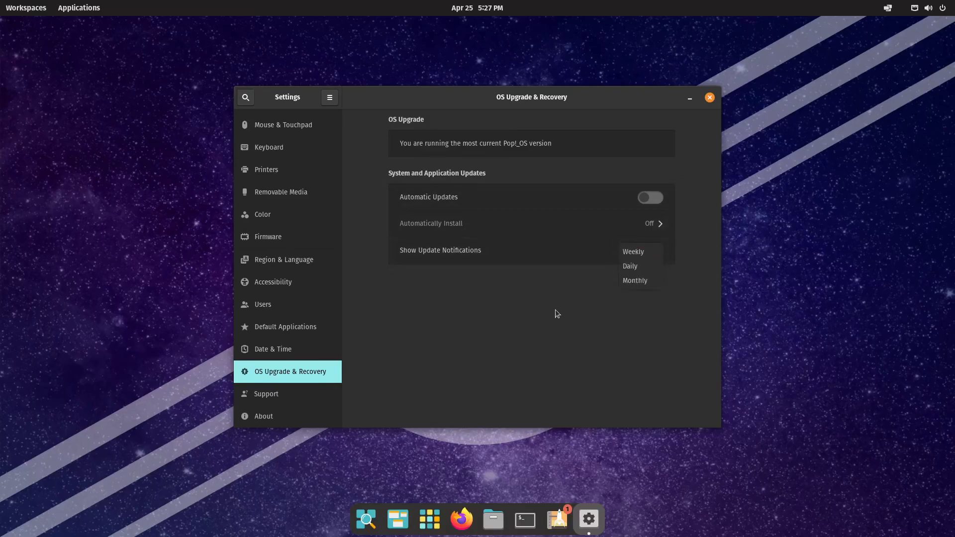
click(633, 252)
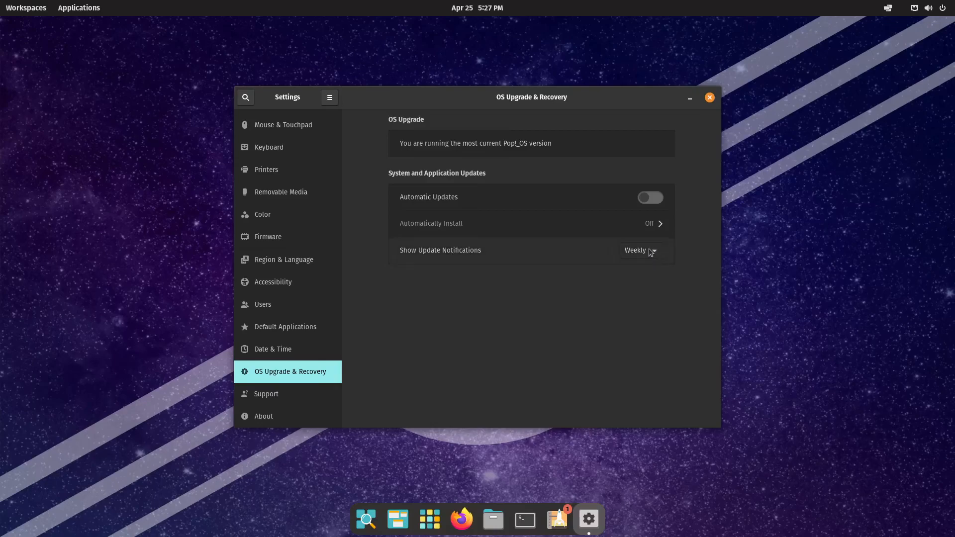
click(640, 250)
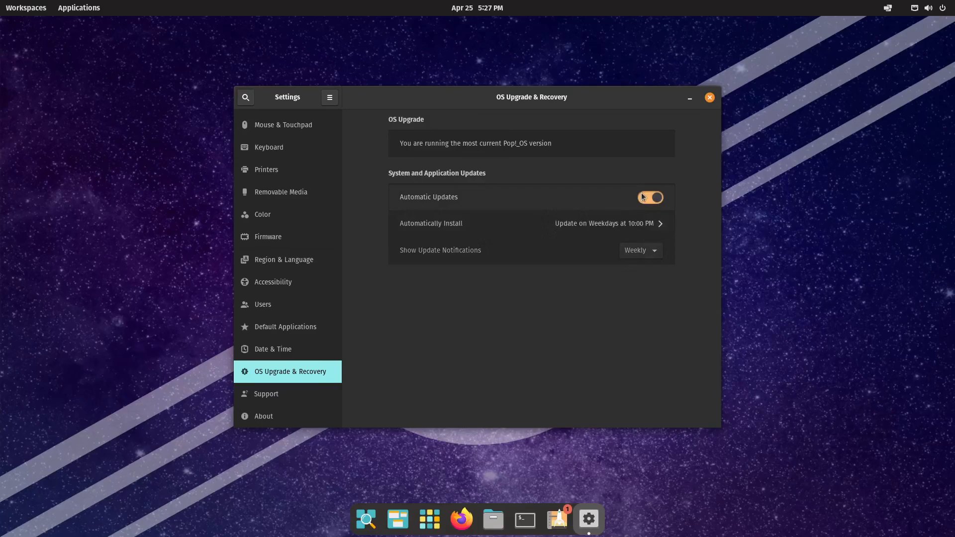
Step: Review the weekday 10:00 PM automatic install schedule, then go to the Support page
click(650, 197)
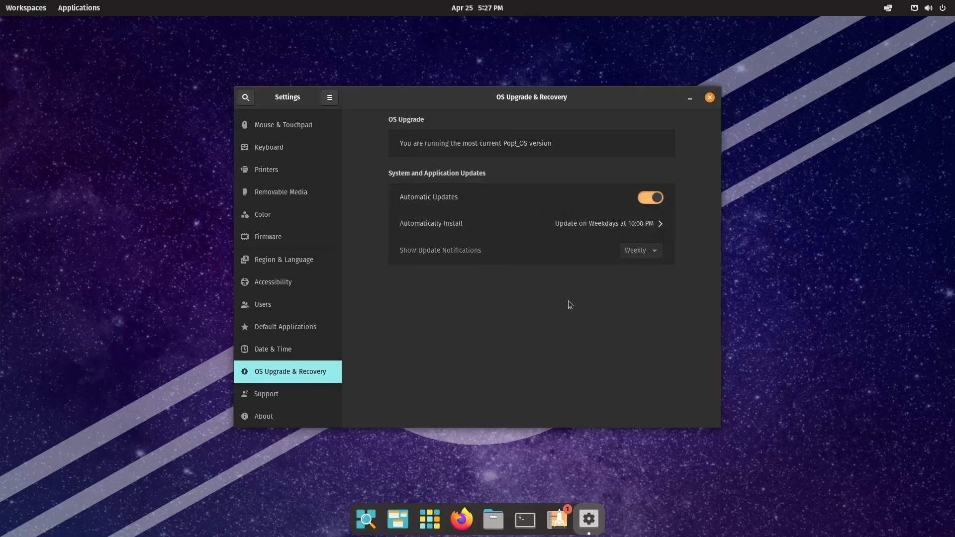
mouse_move(600, 329)
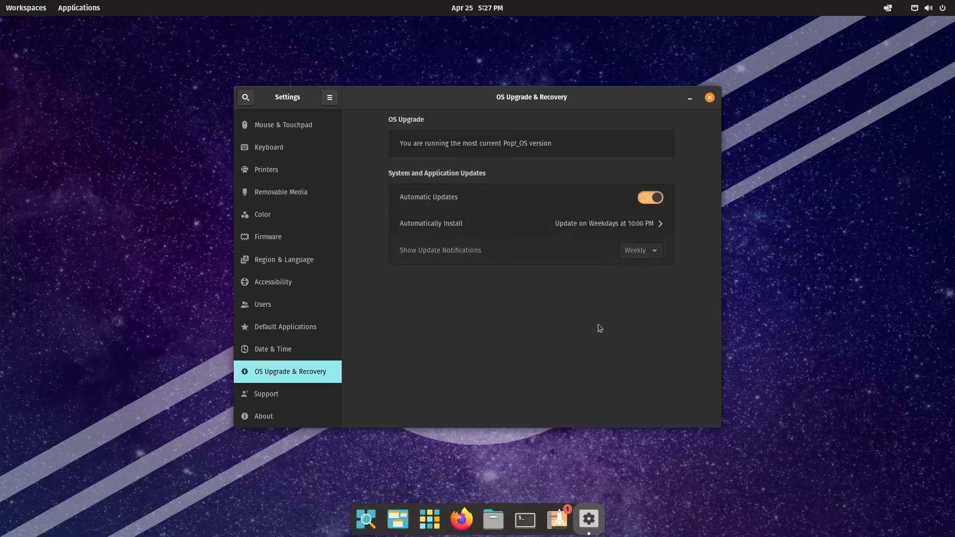
mouse_move(687, 204)
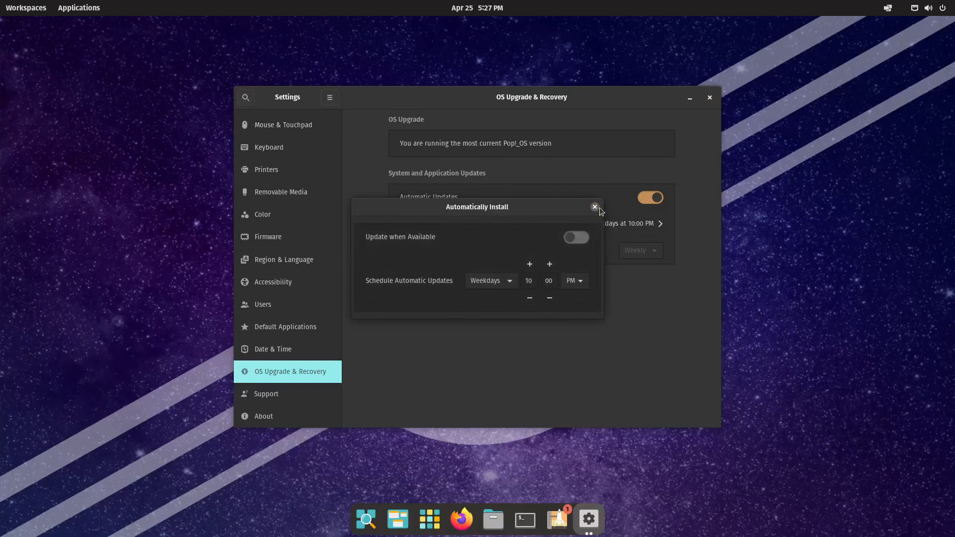
click(595, 206)
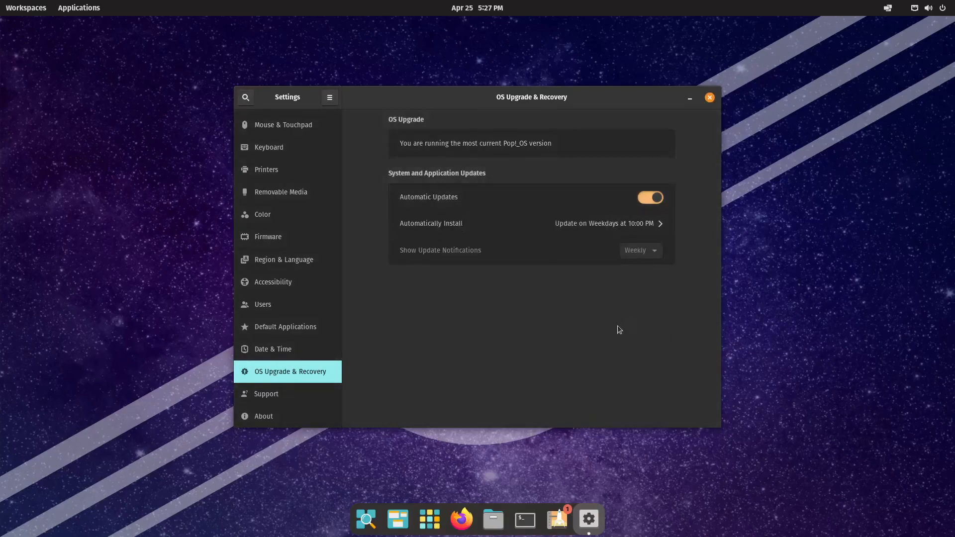
mouse_move(615, 324)
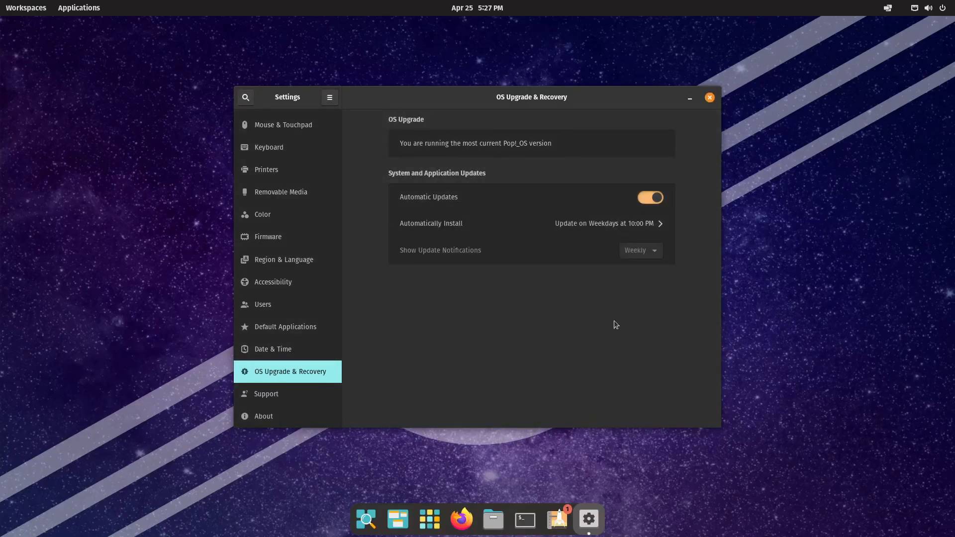
mouse_move(606, 337)
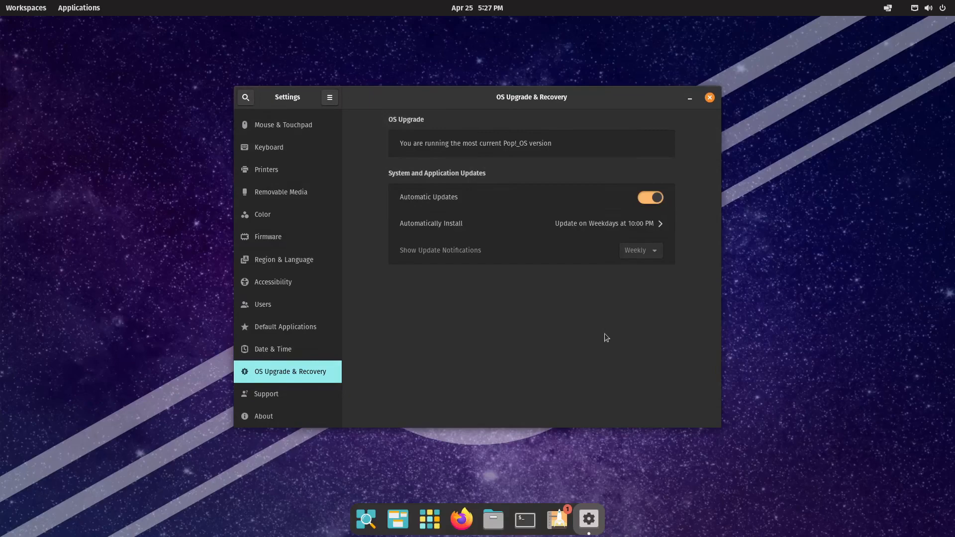
click(266, 393)
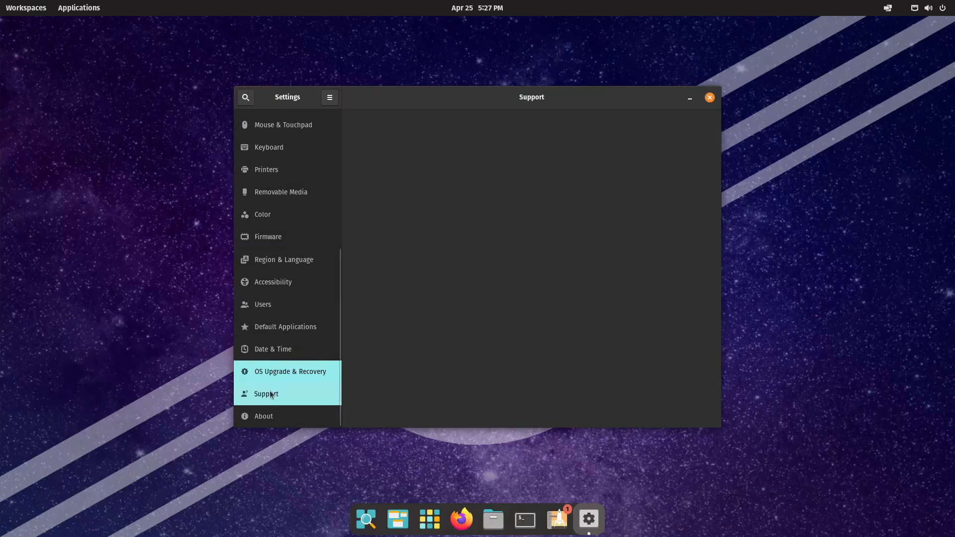
Step: Select Support again so the page loads its documentation, chat and log options
click(266, 393)
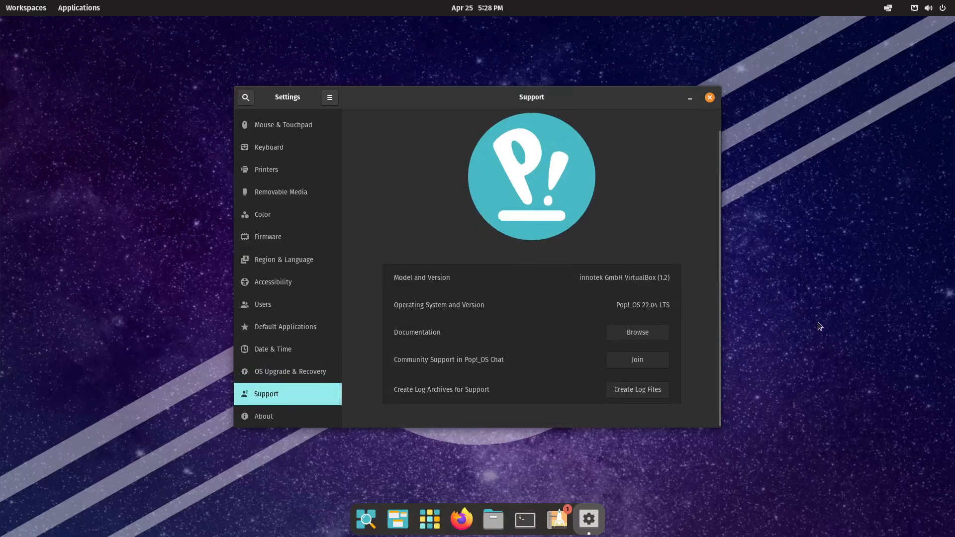
mouse_move(461, 337)
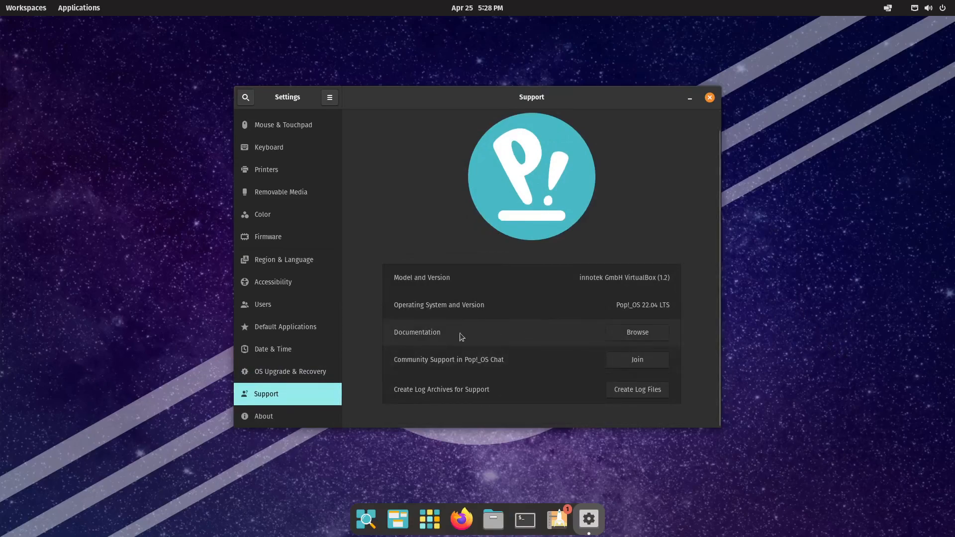
mouse_move(447, 365)
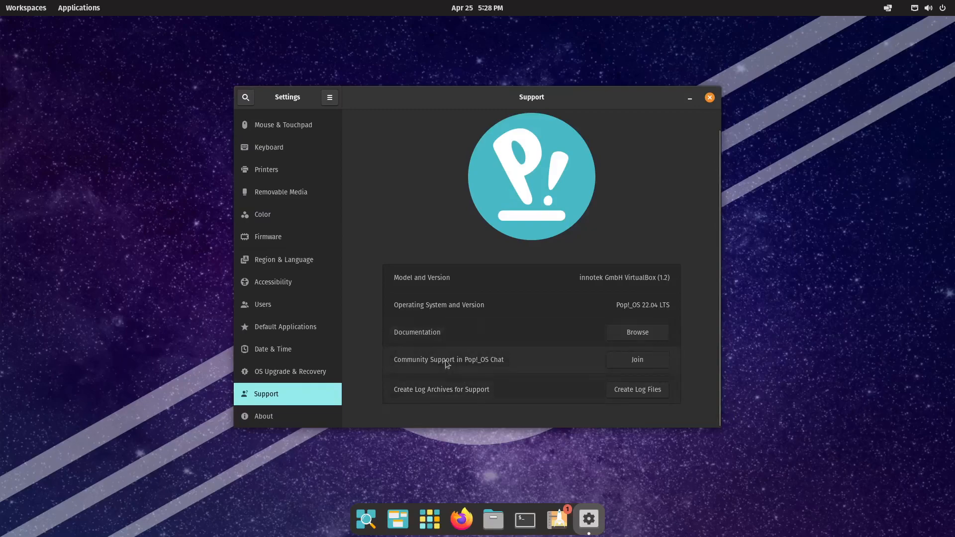
mouse_move(461, 426)
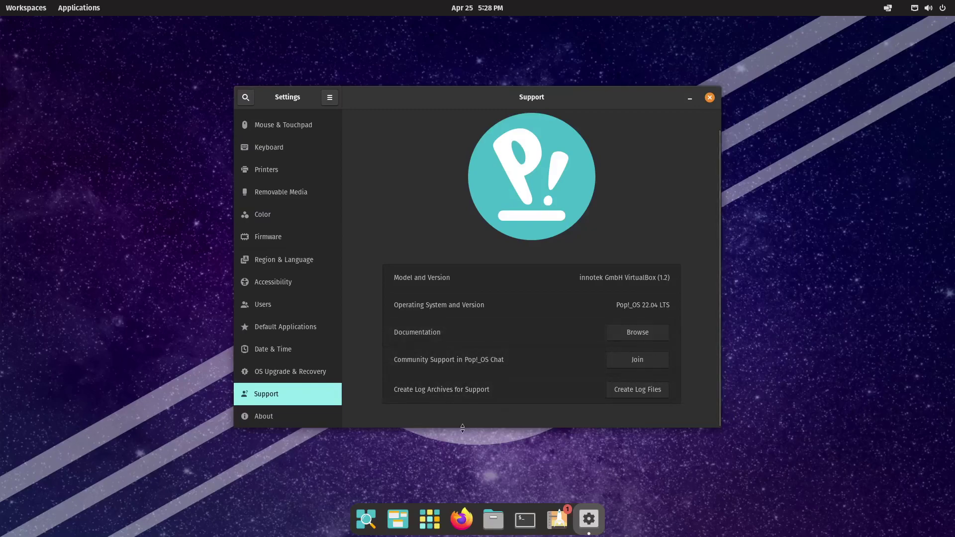
mouse_move(794, 392)
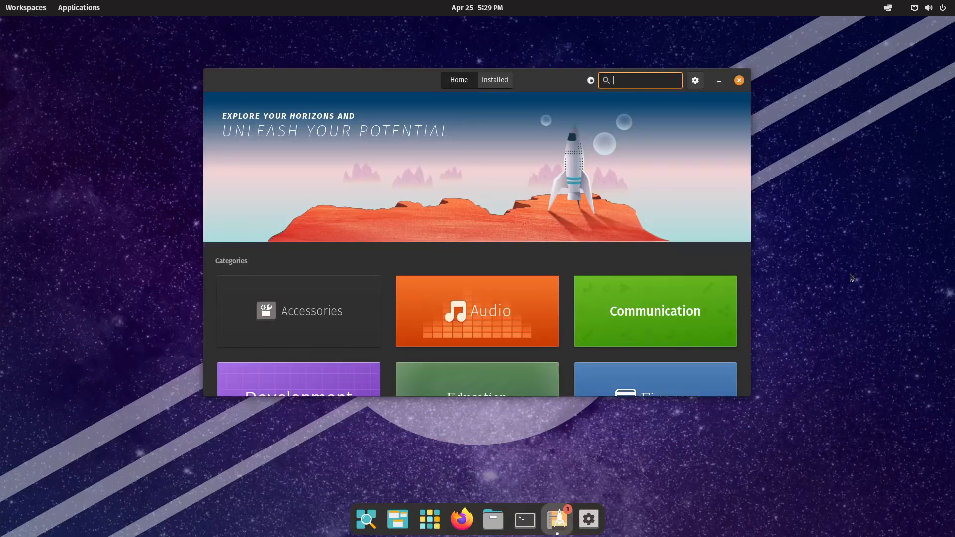
Step: Check the one pending OS update under Pop!_Shop's Installed tab, then dismiss the screenshot overlay
click(494, 80)
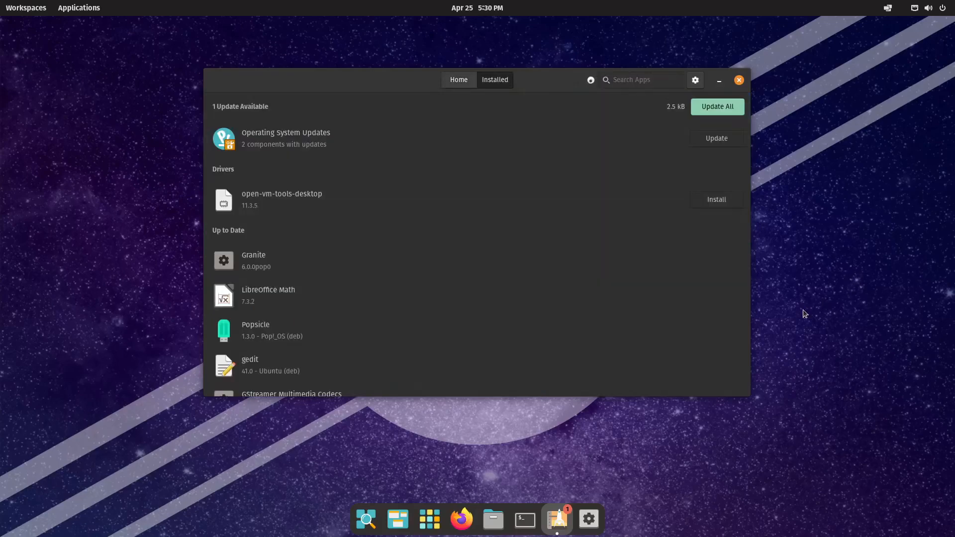
mouse_move(351, 140)
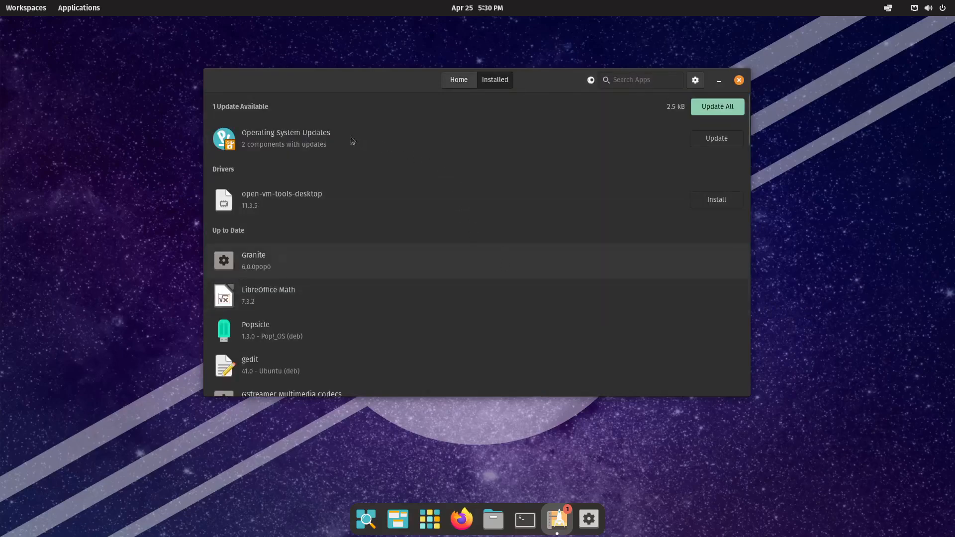
mouse_move(310, 200)
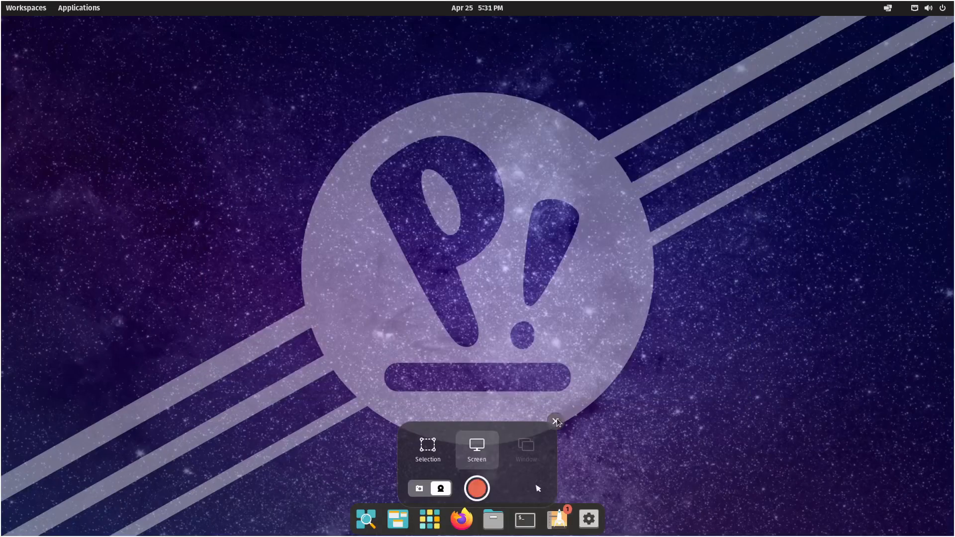
click(555, 421)
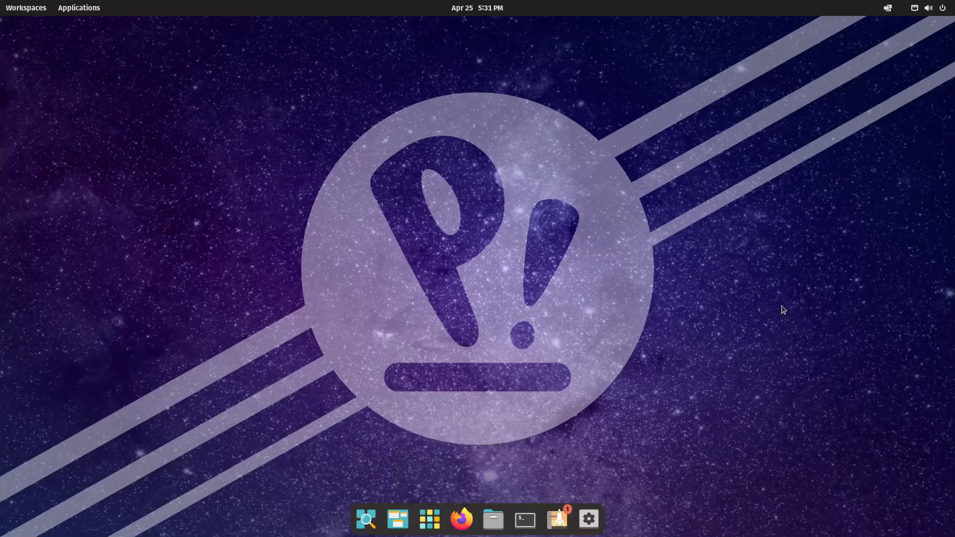
mouse_move(75, 14)
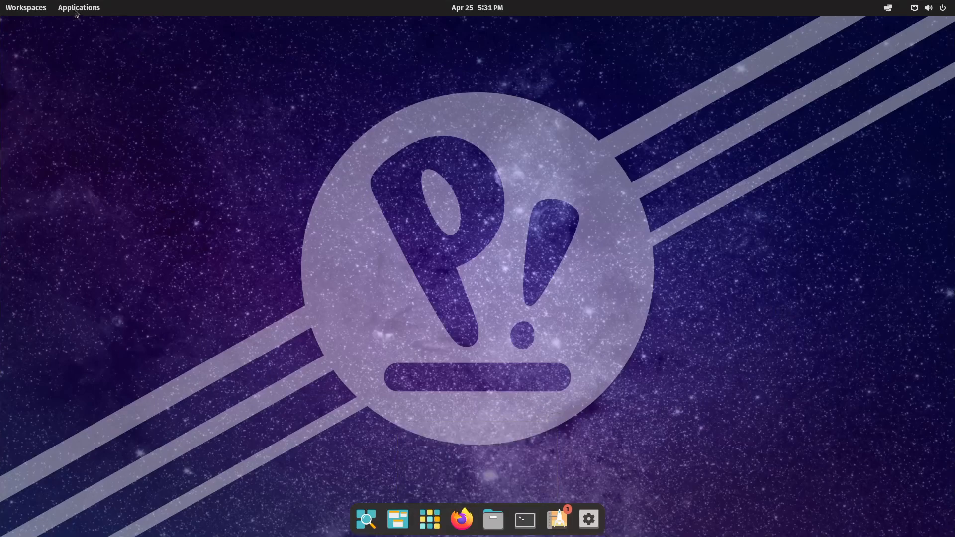
click(78, 7)
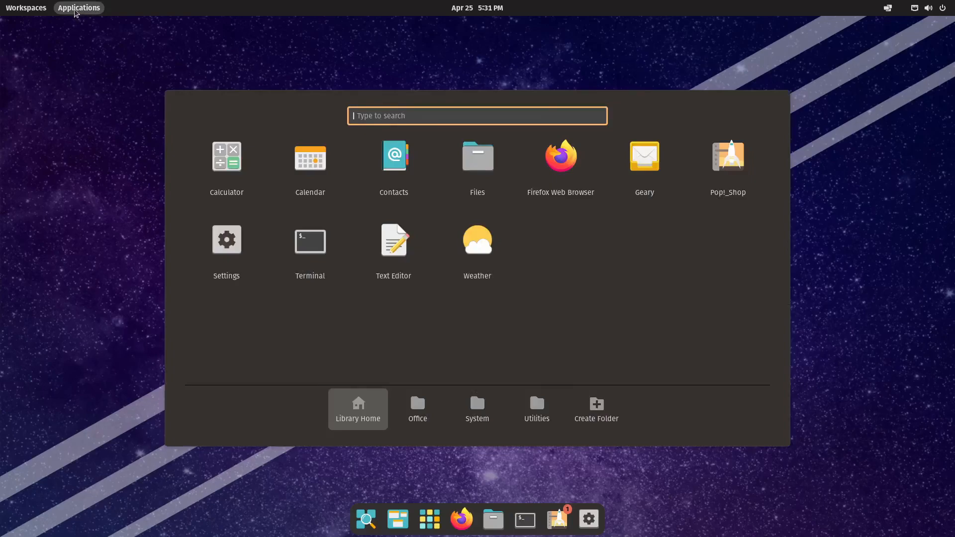
text(dock)
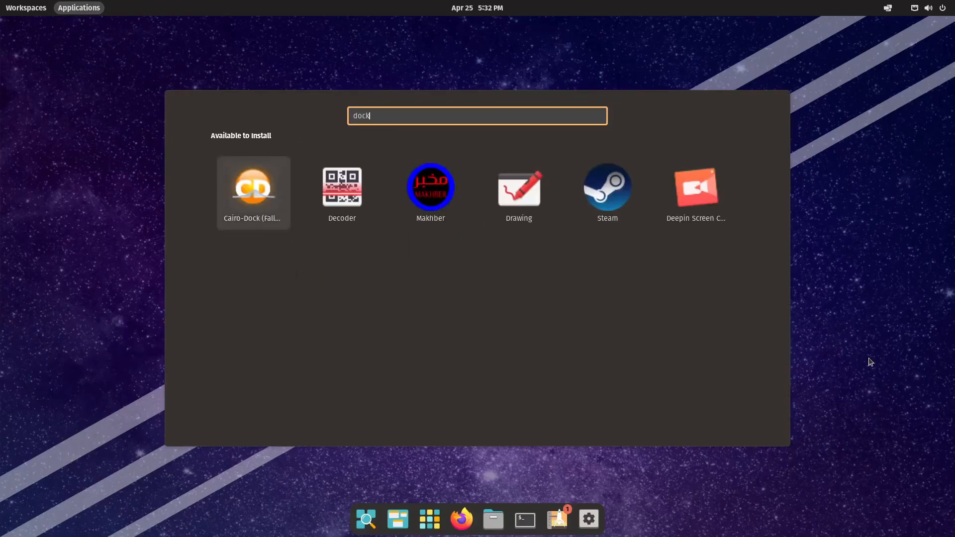
mouse_move(743, 378)
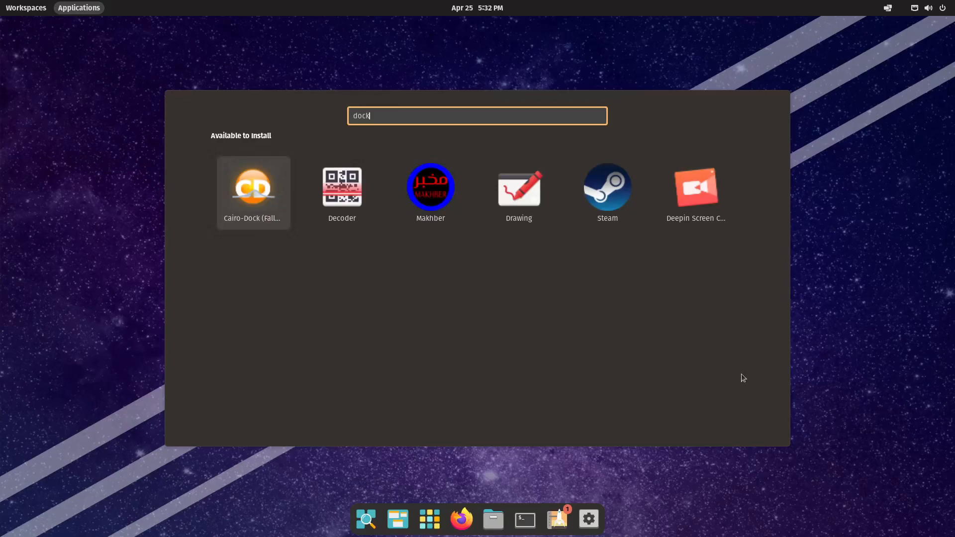
mouse_move(762, 377)
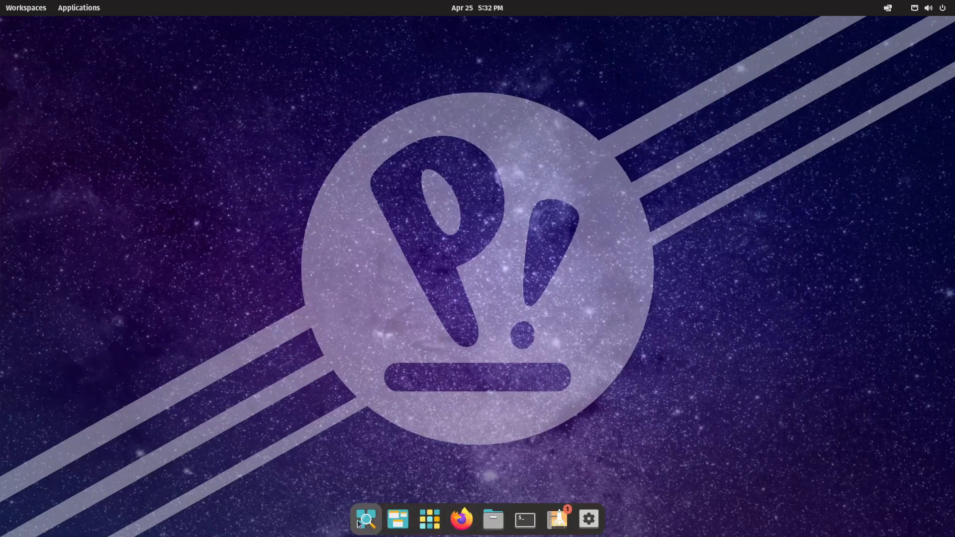
click(364, 519)
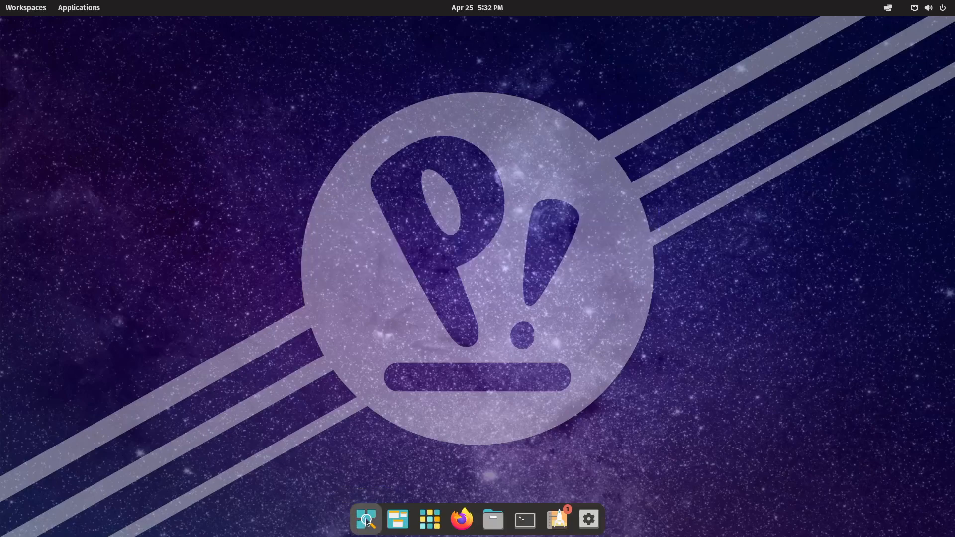
mouse_move(366, 519)
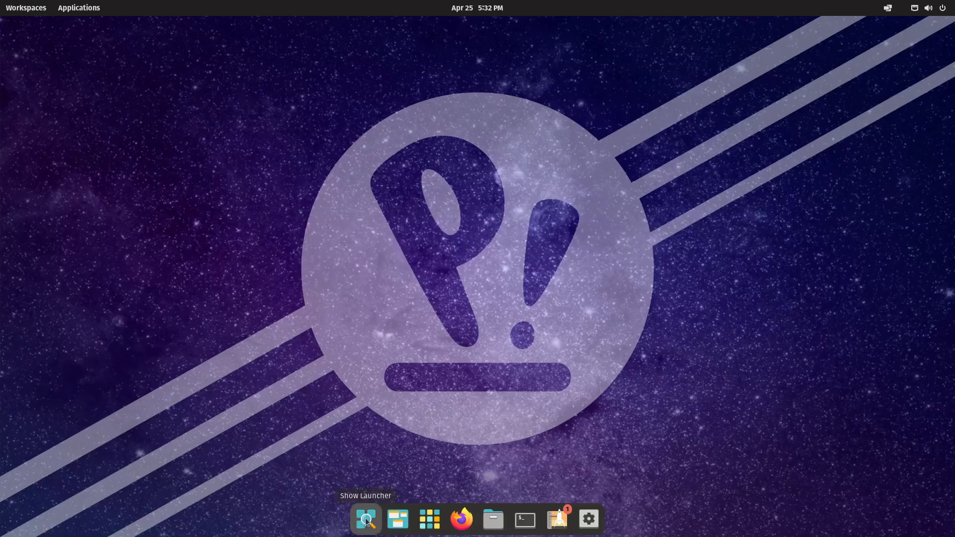
click(365, 519)
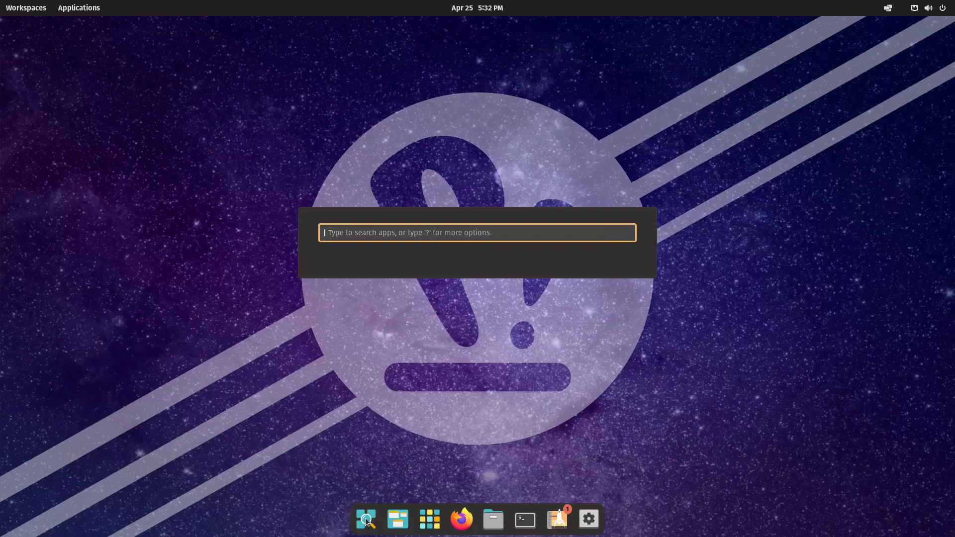
text(libre)
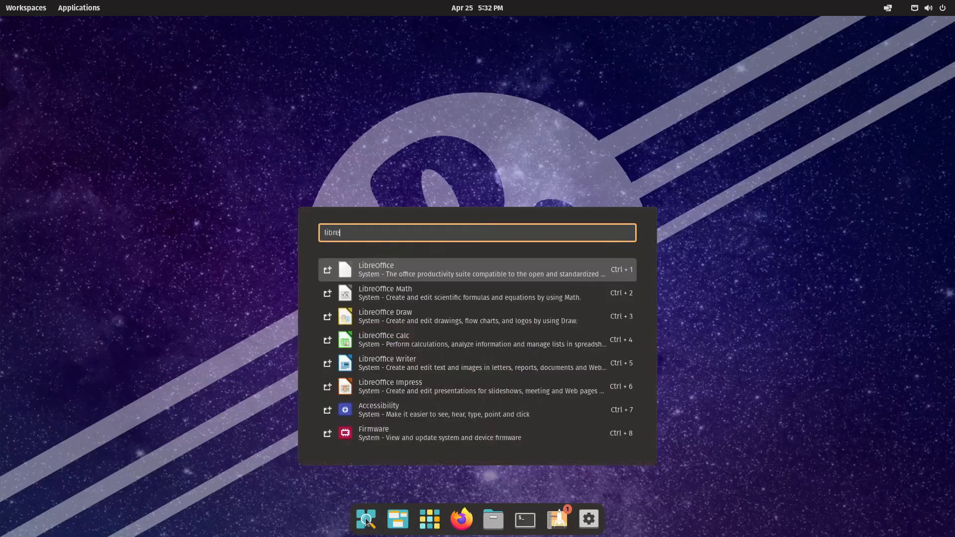
key(ctrl+a)
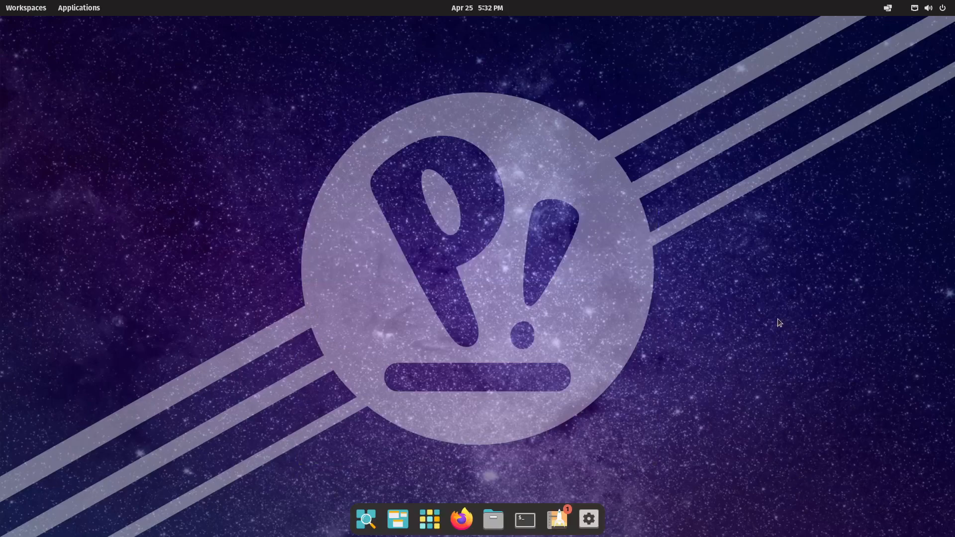
mouse_move(768, 338)
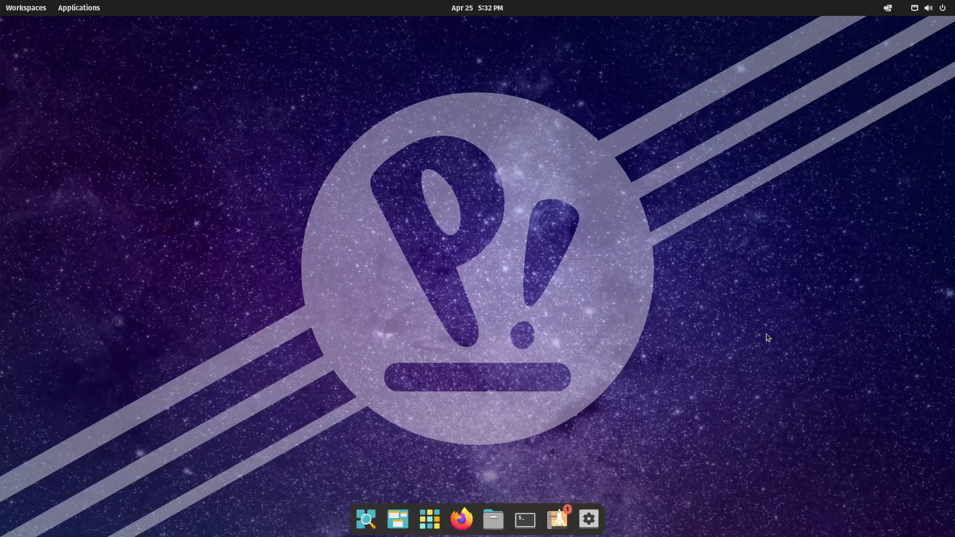
mouse_move(817, 419)
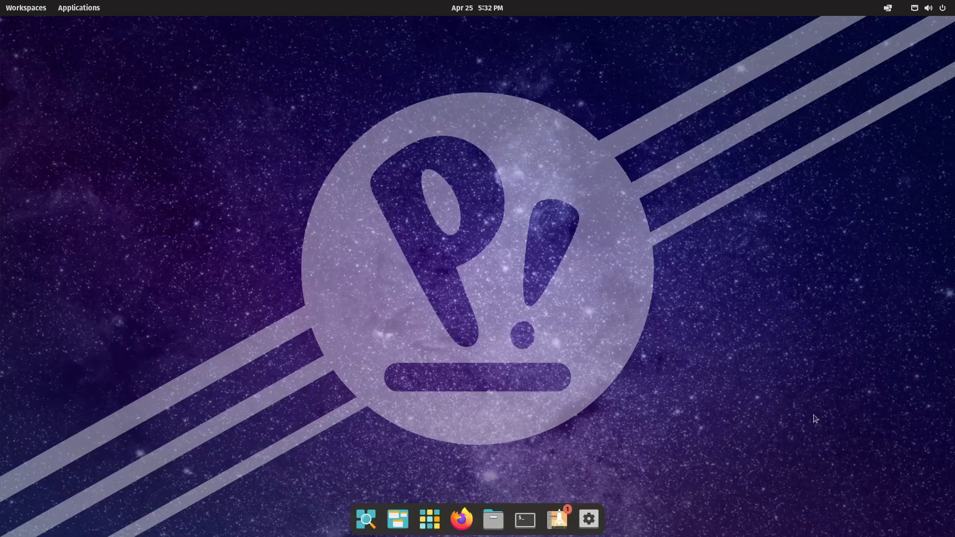
mouse_move(685, 385)
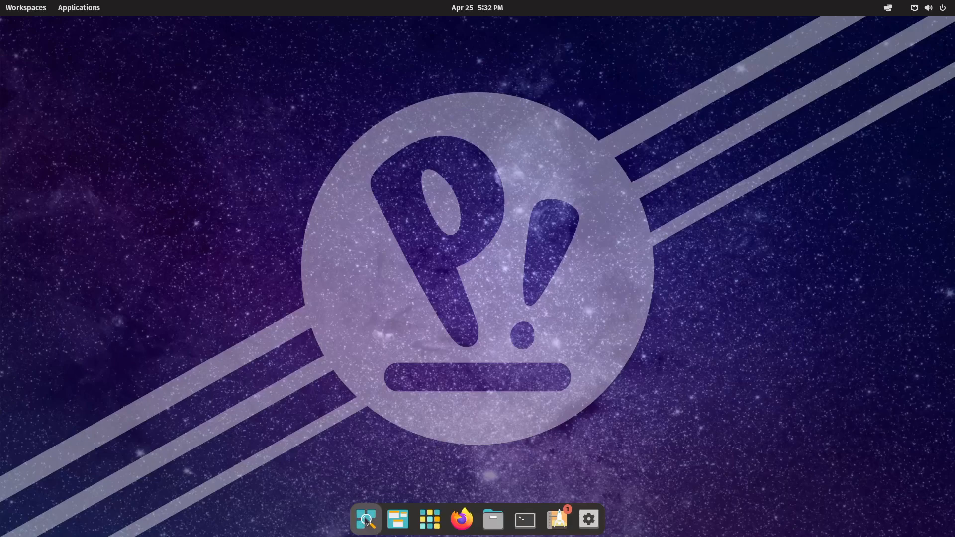
click(366, 519)
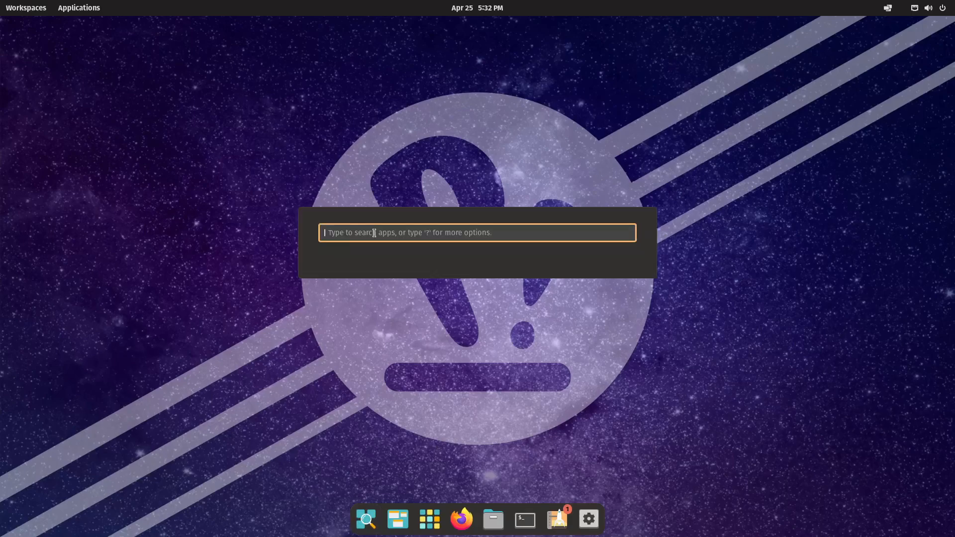
text(display)
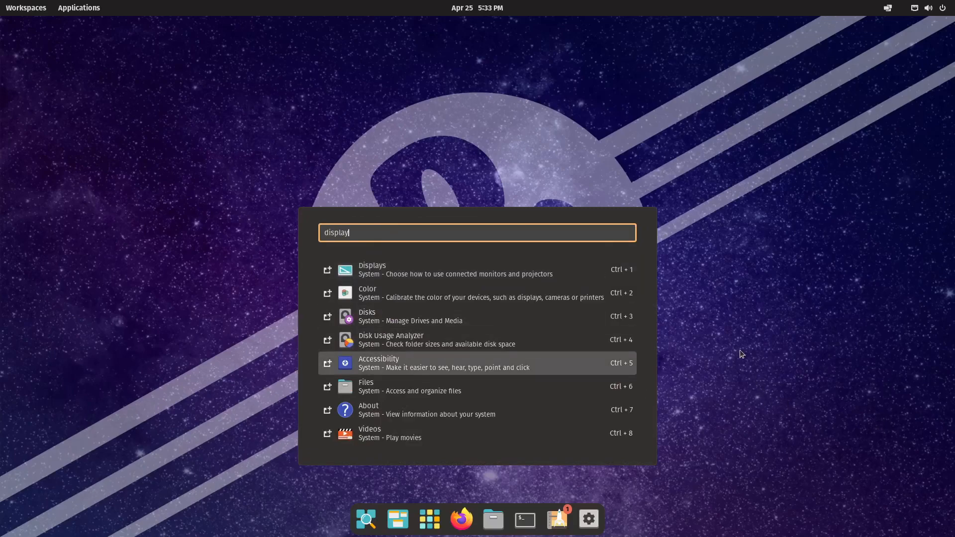
key(Escape)
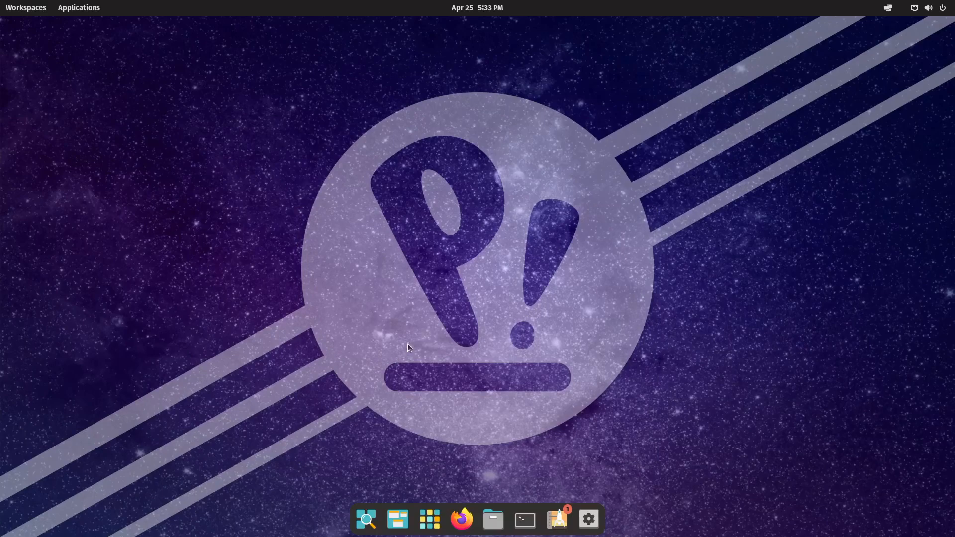
mouse_move(689, 342)
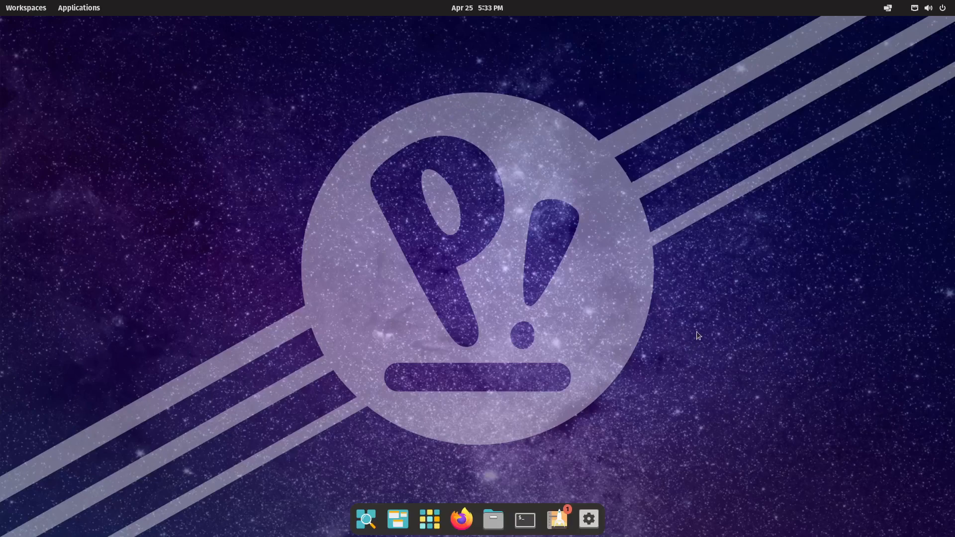
mouse_move(700, 318)
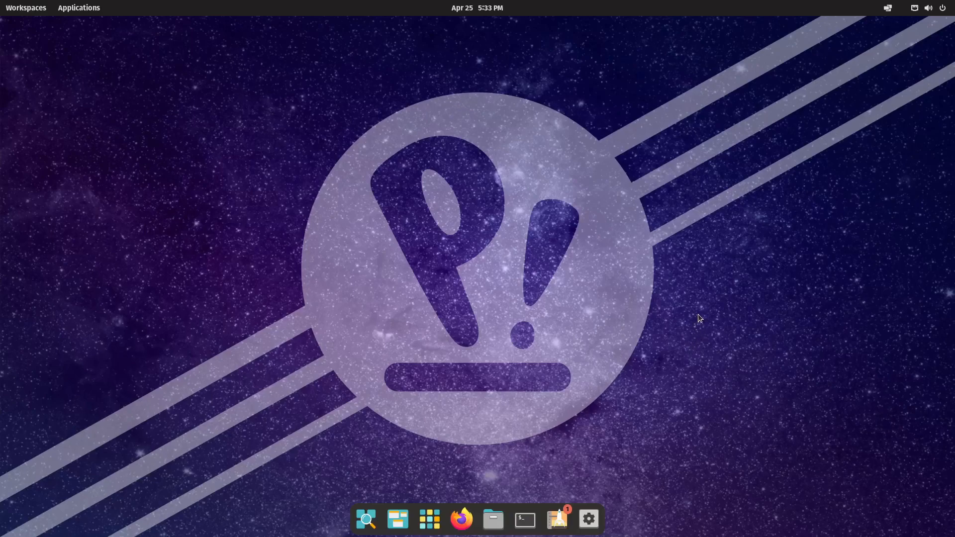
mouse_move(809, 320)
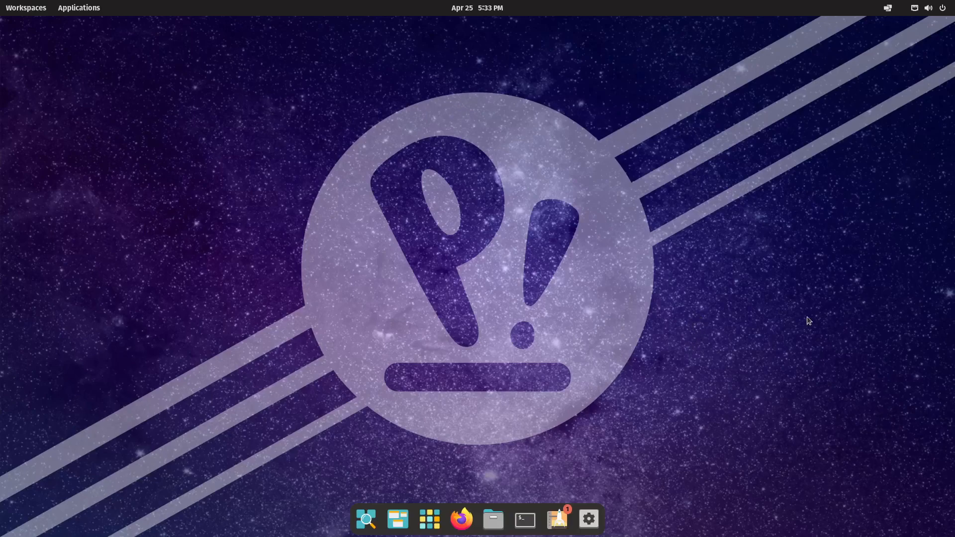
mouse_move(556, 380)
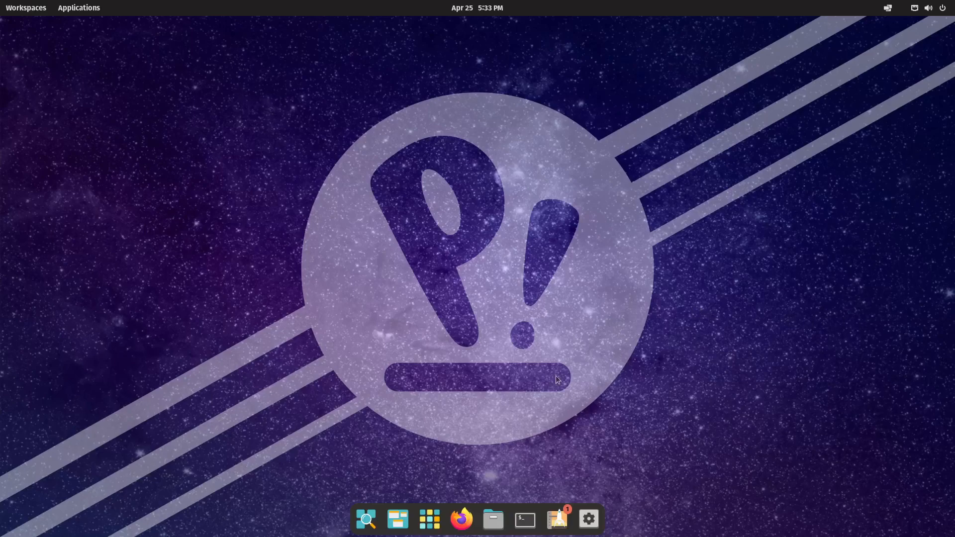
mouse_move(691, 363)
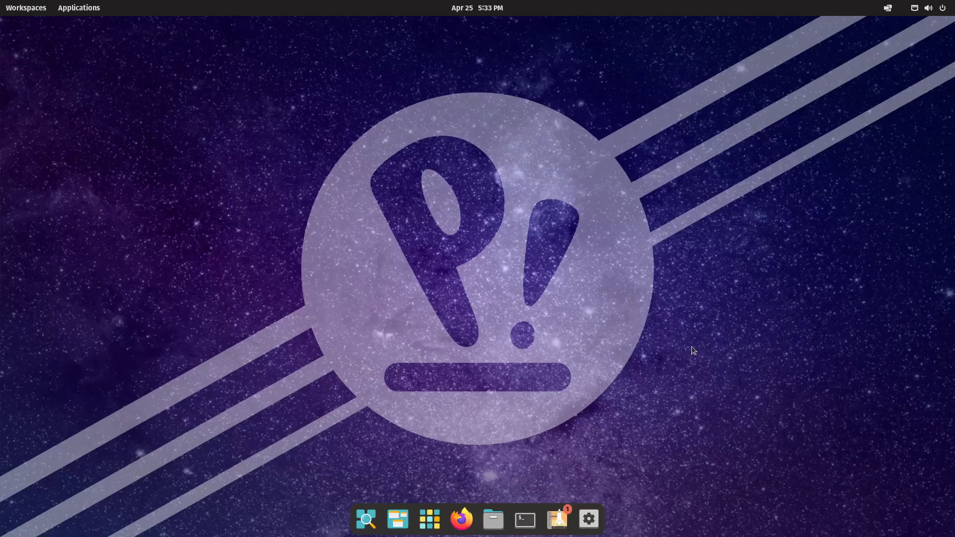
mouse_move(689, 356)
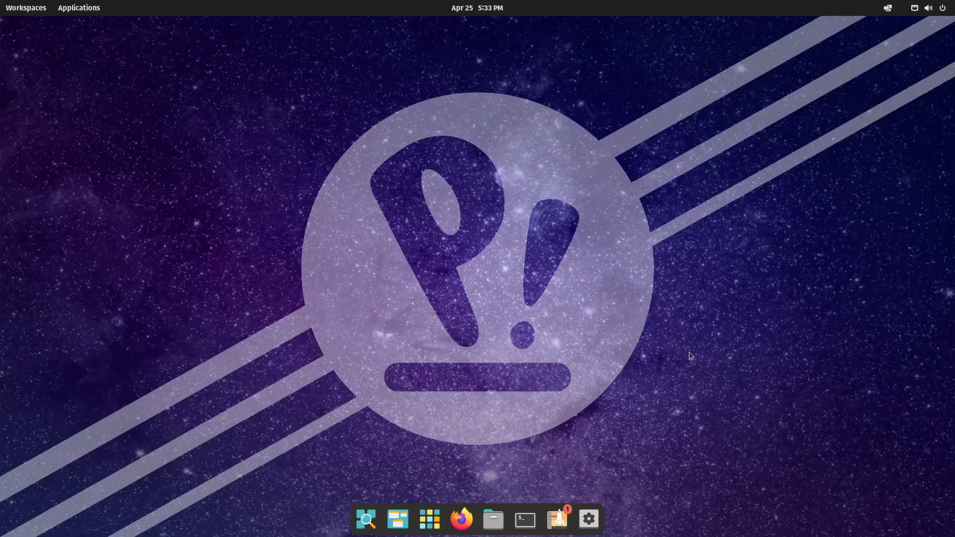
mouse_move(711, 351)
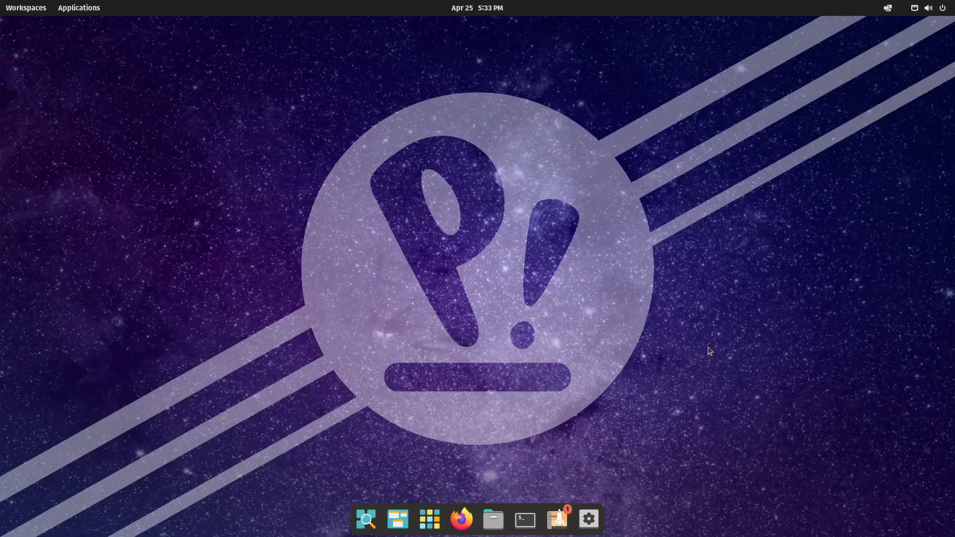
mouse_move(767, 359)
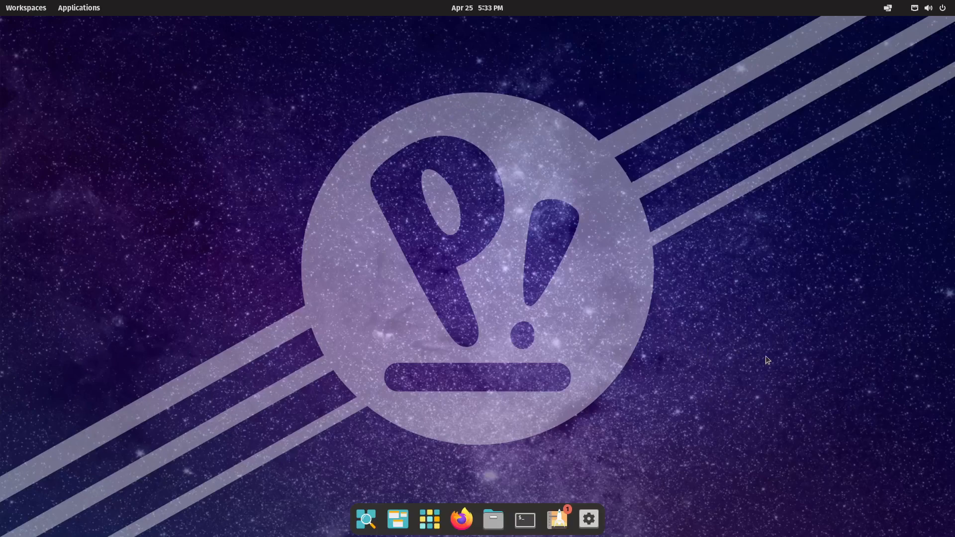
mouse_move(691, 354)
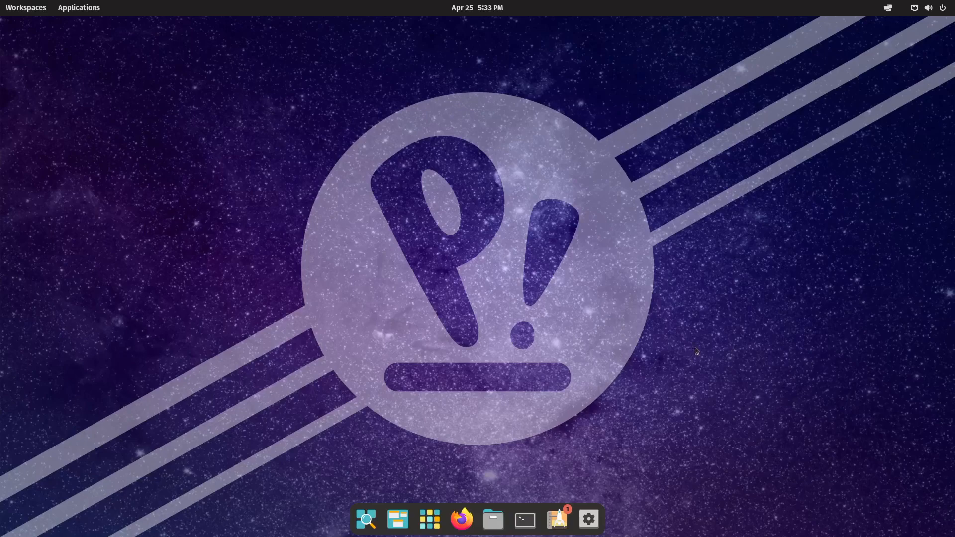
mouse_move(879, 324)
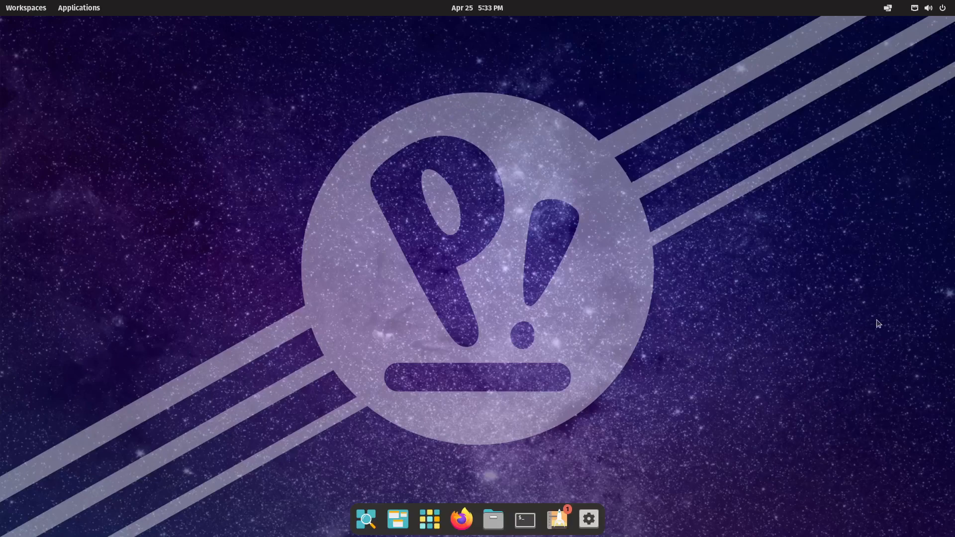
mouse_move(821, 262)
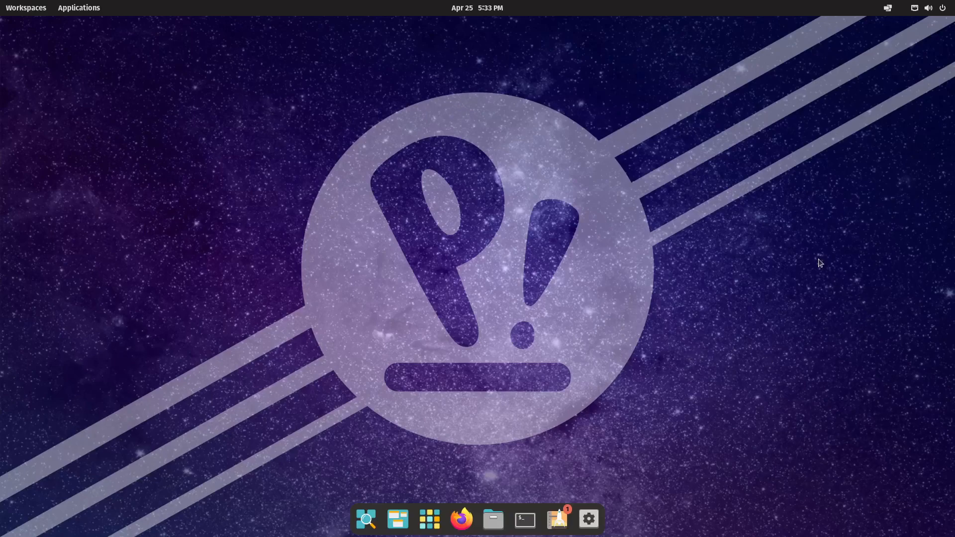
mouse_move(641, 325)
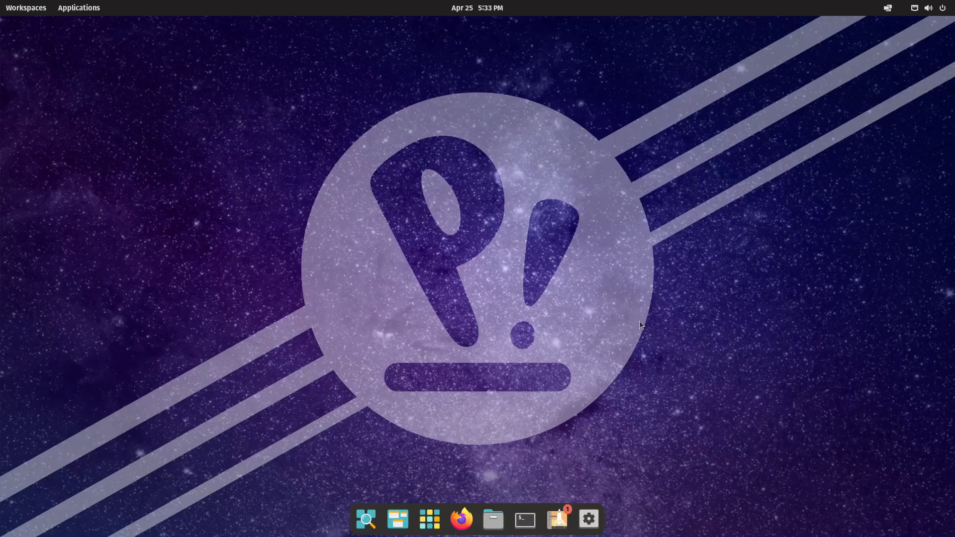
mouse_move(749, 356)
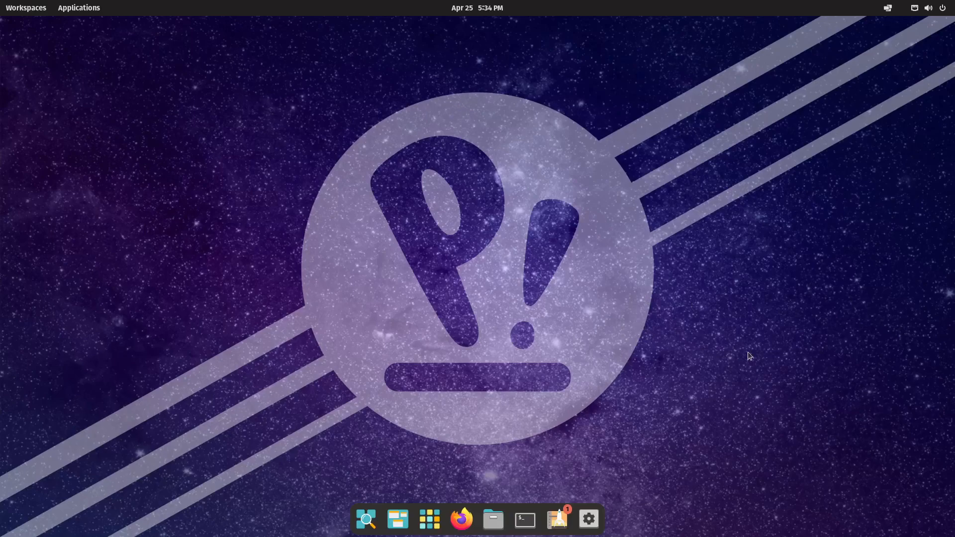
mouse_move(748, 320)
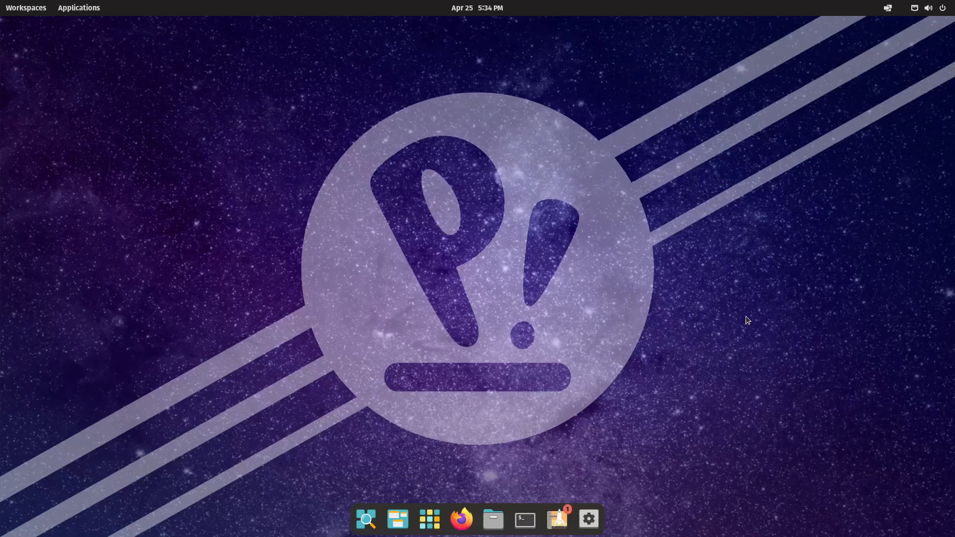
mouse_move(735, 338)
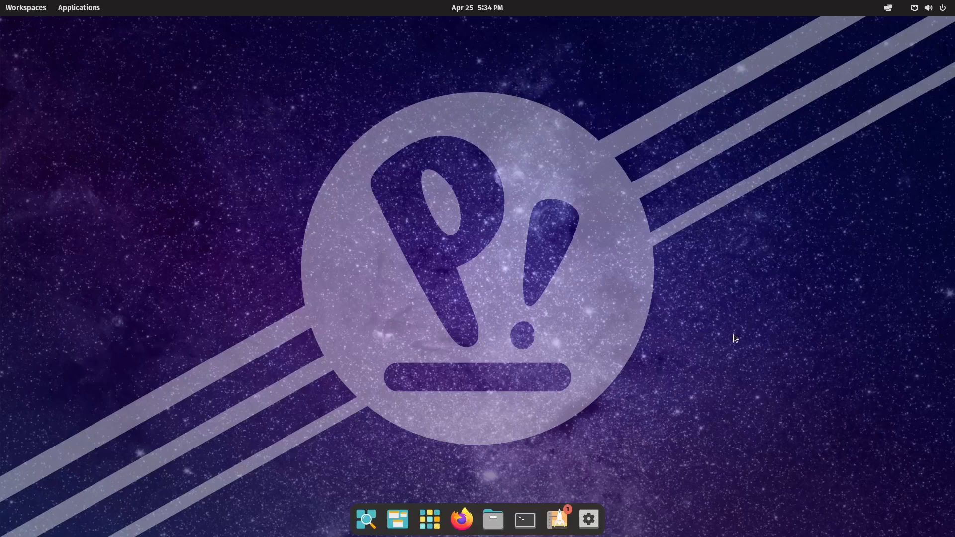
mouse_move(724, 323)
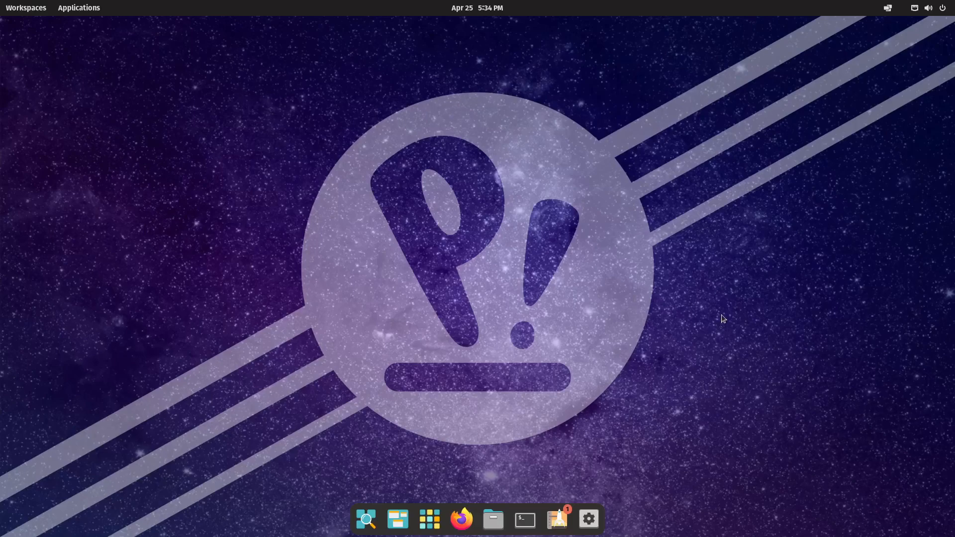
mouse_move(705, 323)
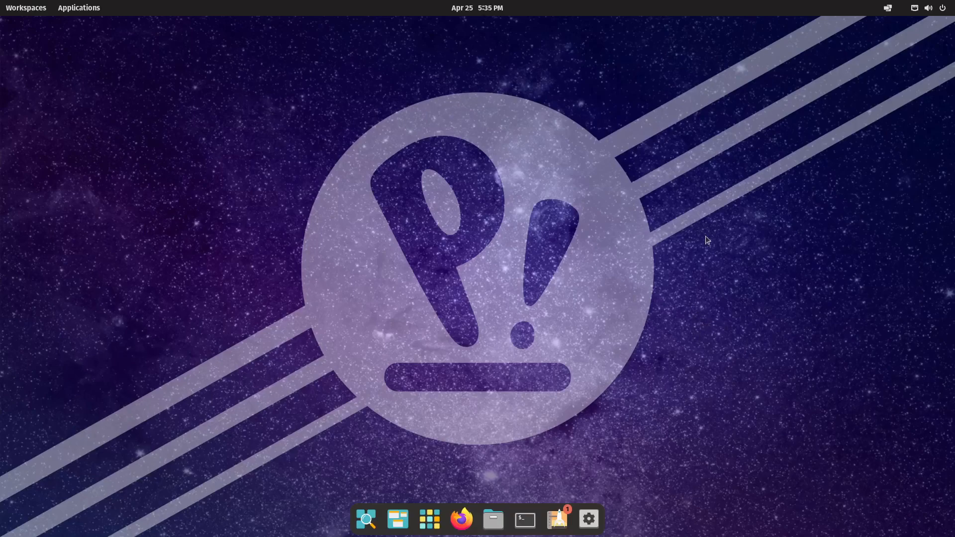
mouse_move(705, 249)
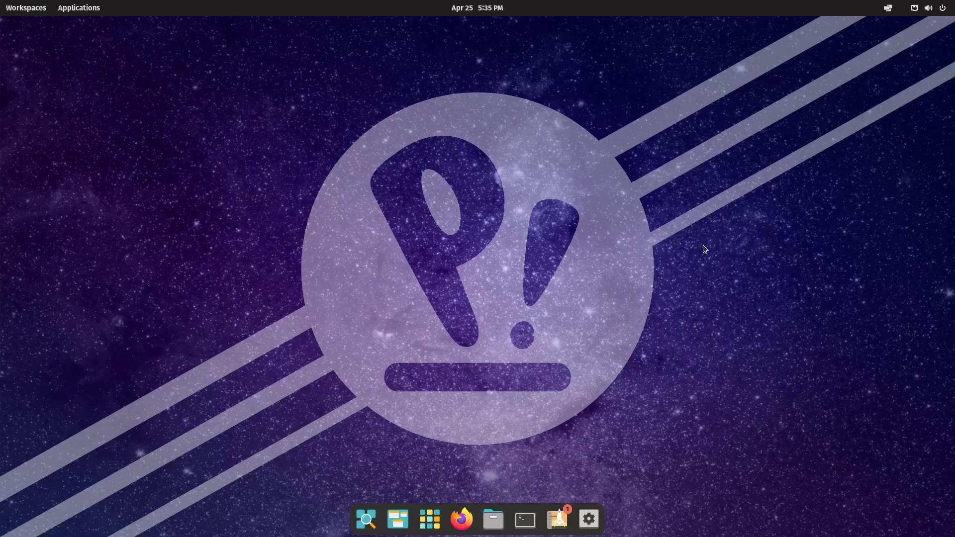
mouse_move(713, 236)
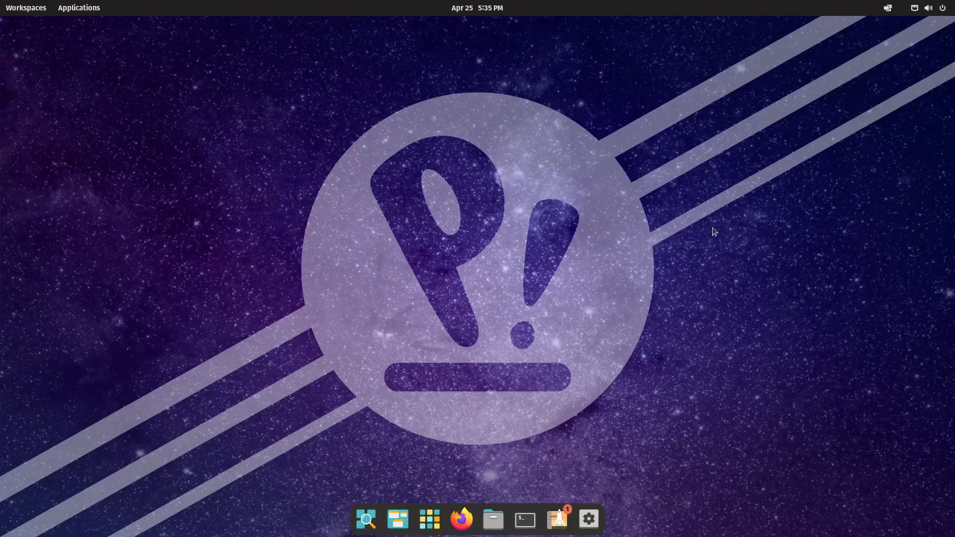
mouse_move(719, 199)
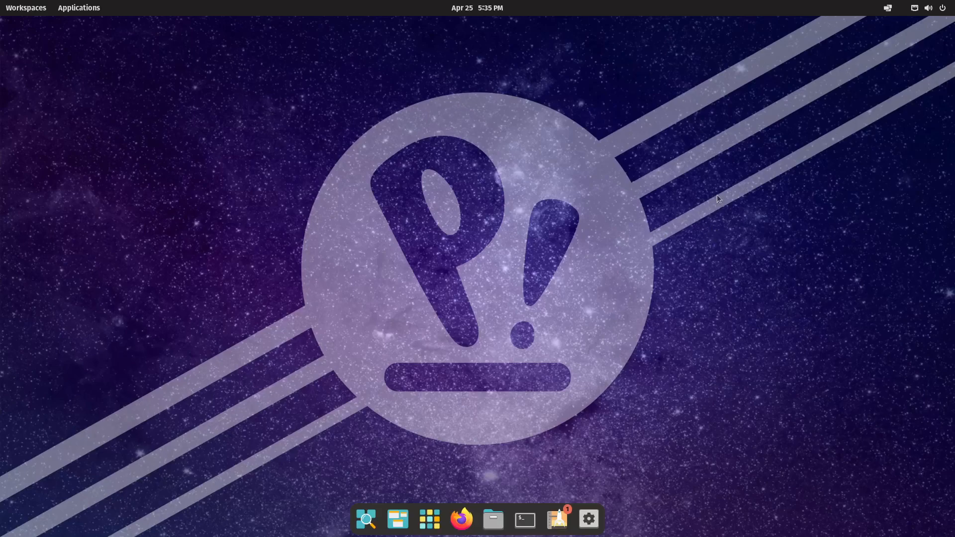
mouse_move(780, 243)
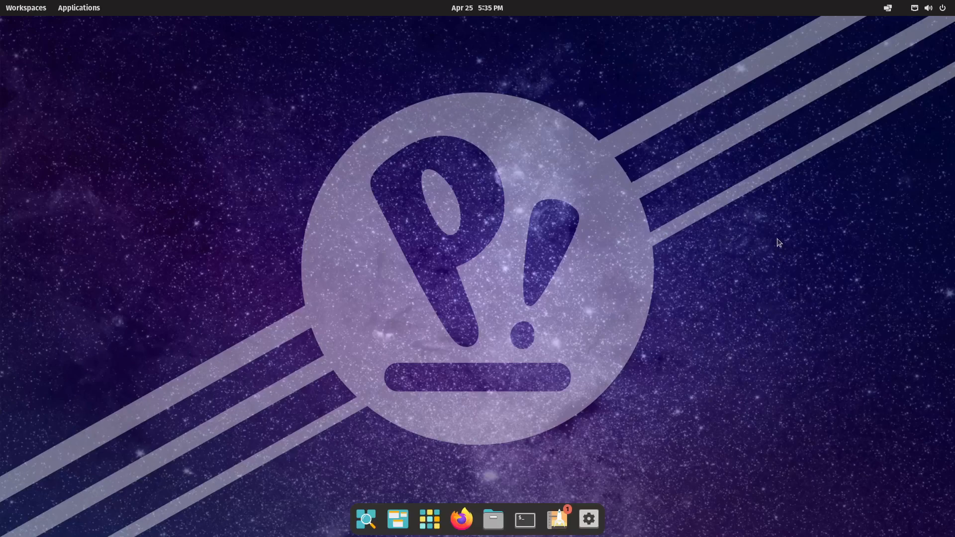
mouse_move(779, 238)
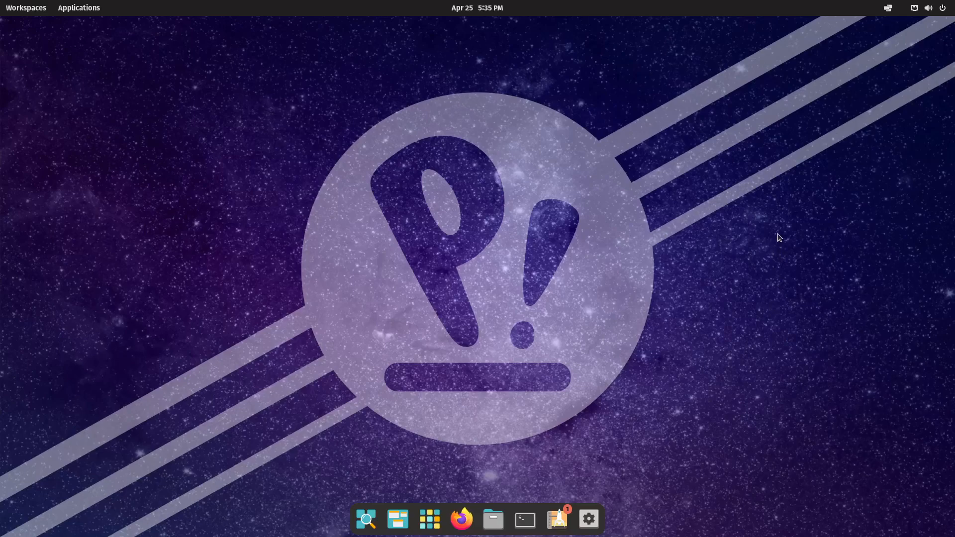